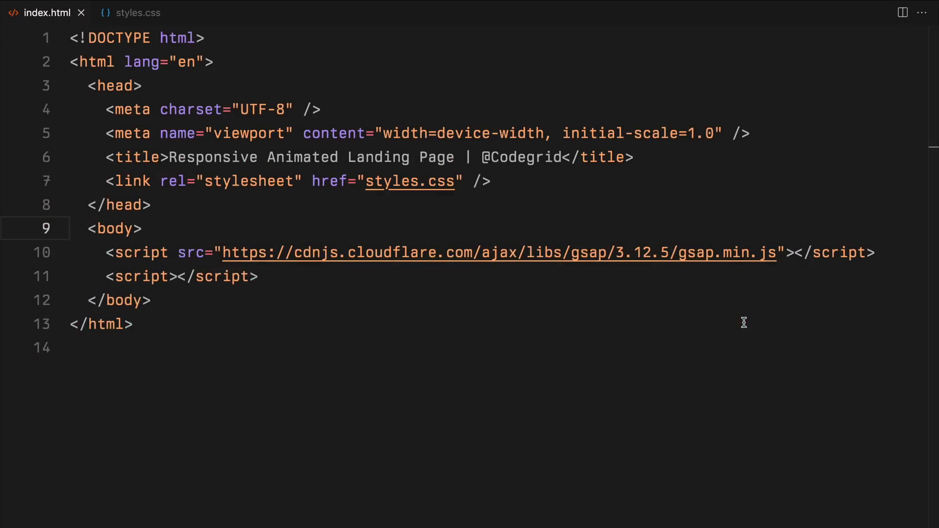
Step: Build the container div with a nav and a footer reading '©2024' and 'Scroll to explore'
{"action": "type", "text": "<div class=\"container\"></div>"}
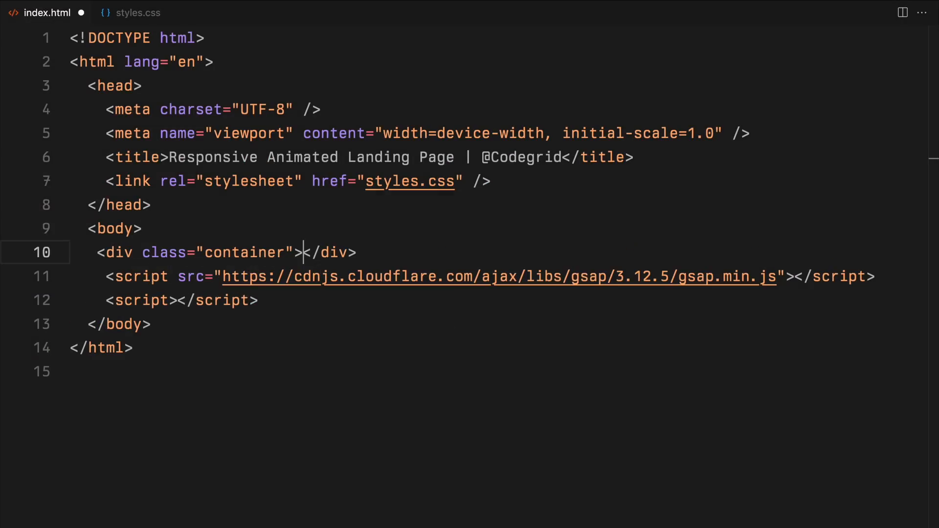
{"action": "type", "text": "<nav></nav>"}
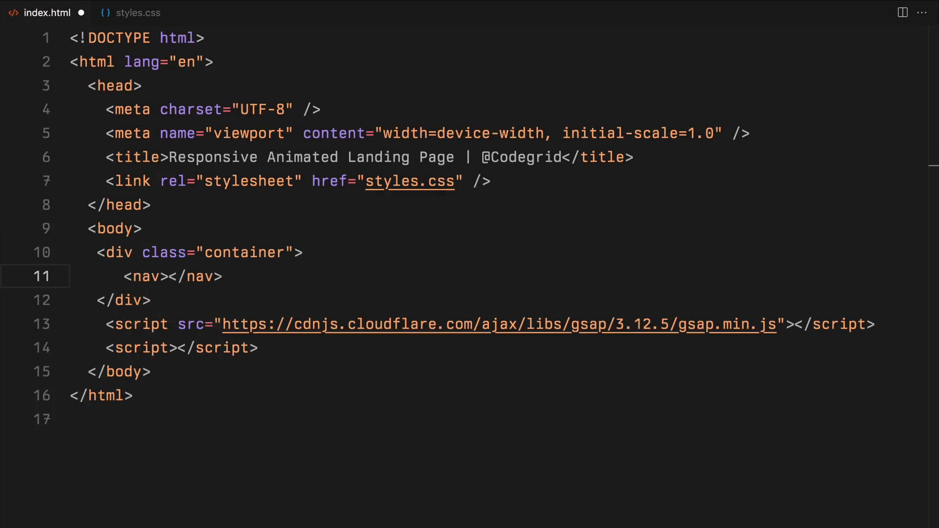
{"action": "type", "text": "<footer></footer>"}
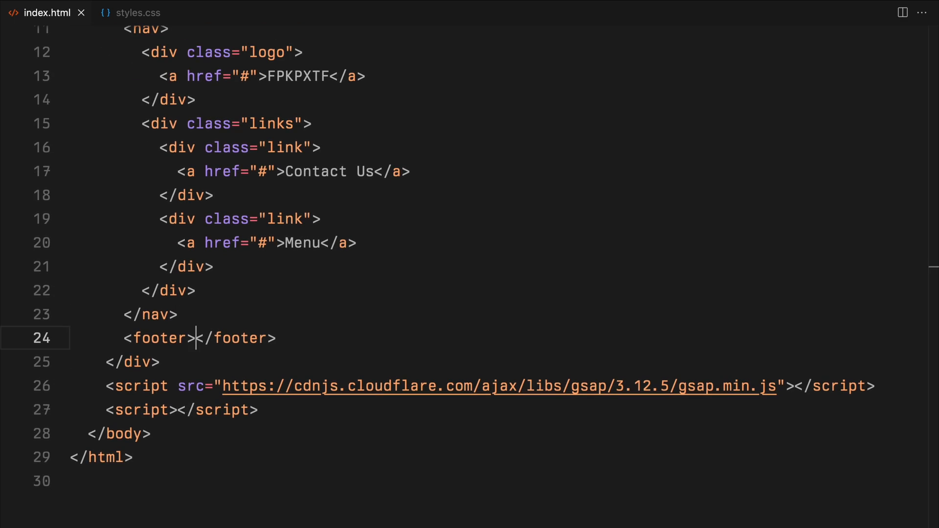
{"action": "type", "text": "<p></p>"}
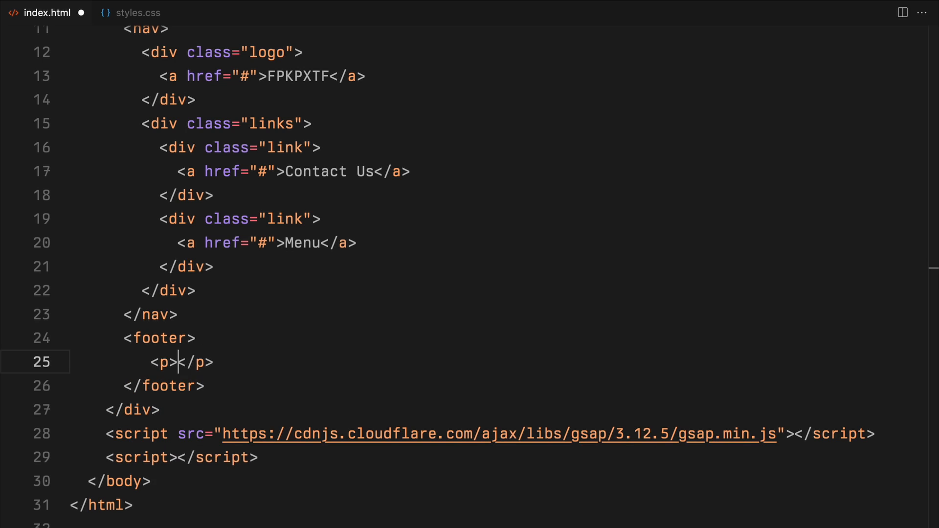
{"action": "type", "text": "&copy;2024"}
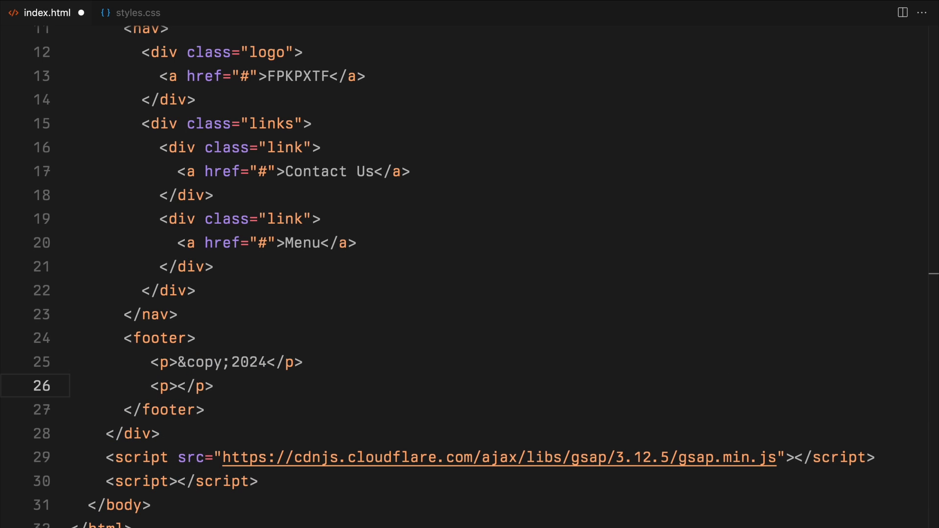
{"action": "type", "text": "Scroll to explore"}
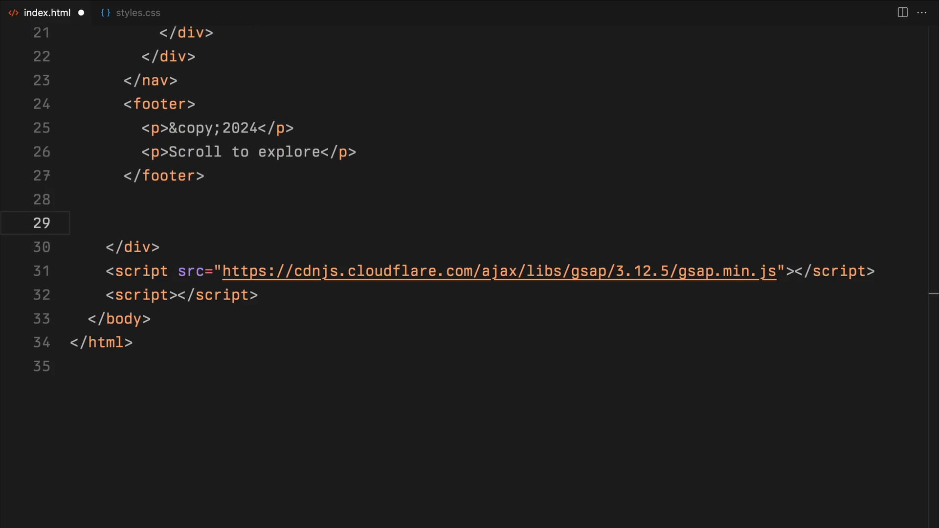
Step: Add a hero-video div with an autoplay, loop, muted video of ./hero-video.mp4 (video/mp4)
{"action": "type", "text": ".hero-v"}
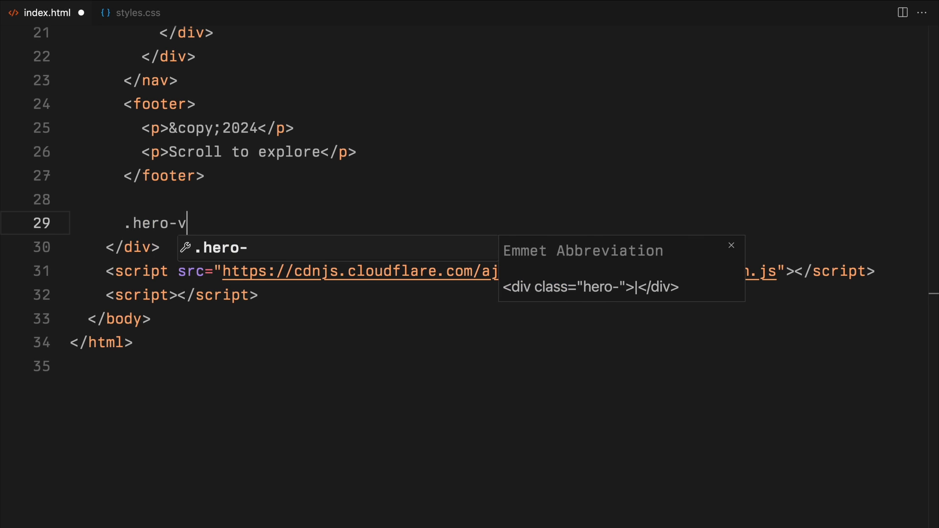
{"action": "key", "text": "Tab"}
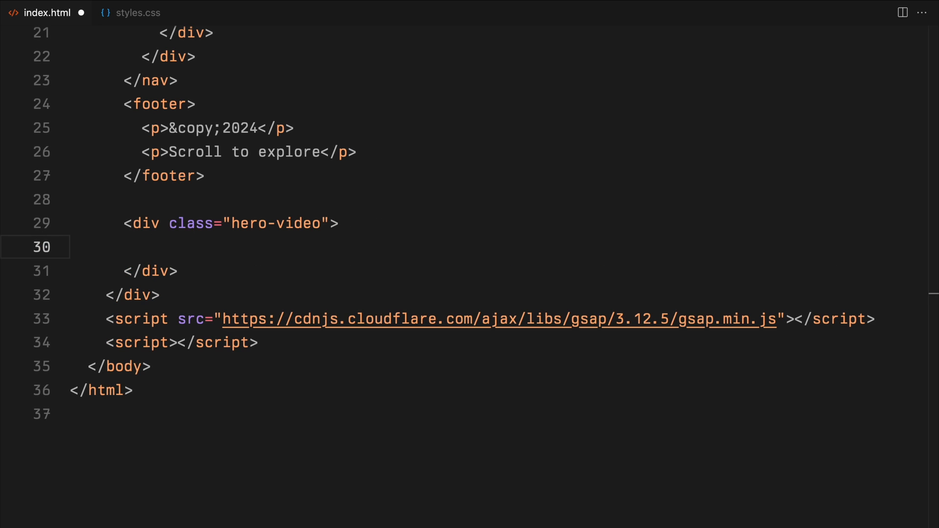
{"action": "type", "text": "<video autoplay loop ></video>"}
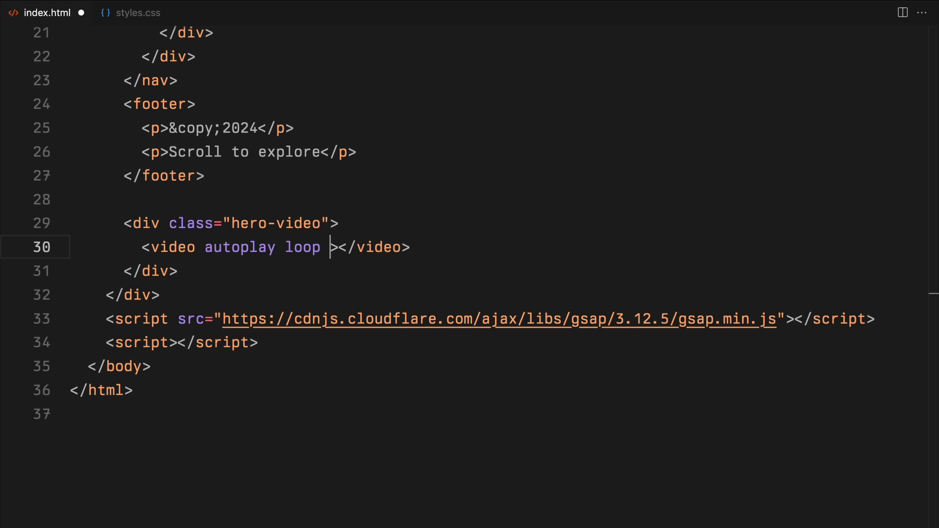
{"action": "type", "text": "muted"}
{"action": "type", "text": "<source />"}
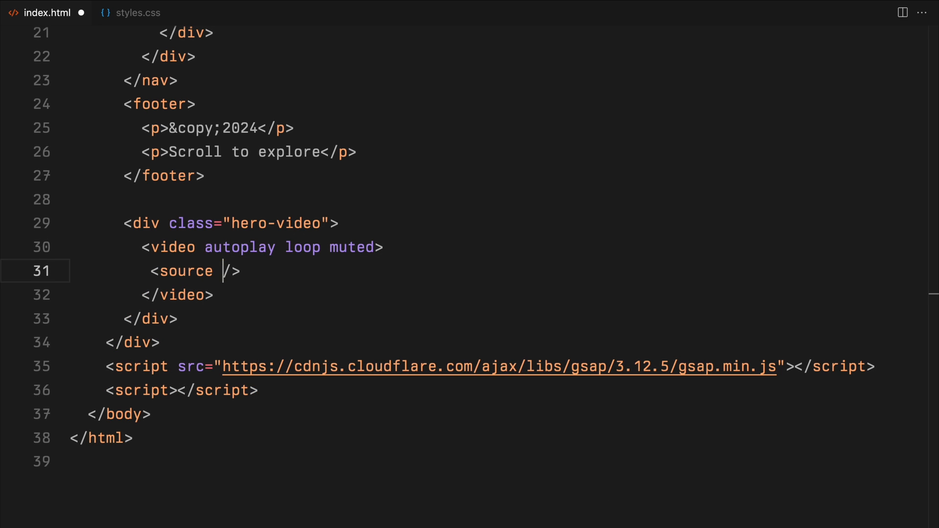
{"action": "type", "text": "src=\"./"}
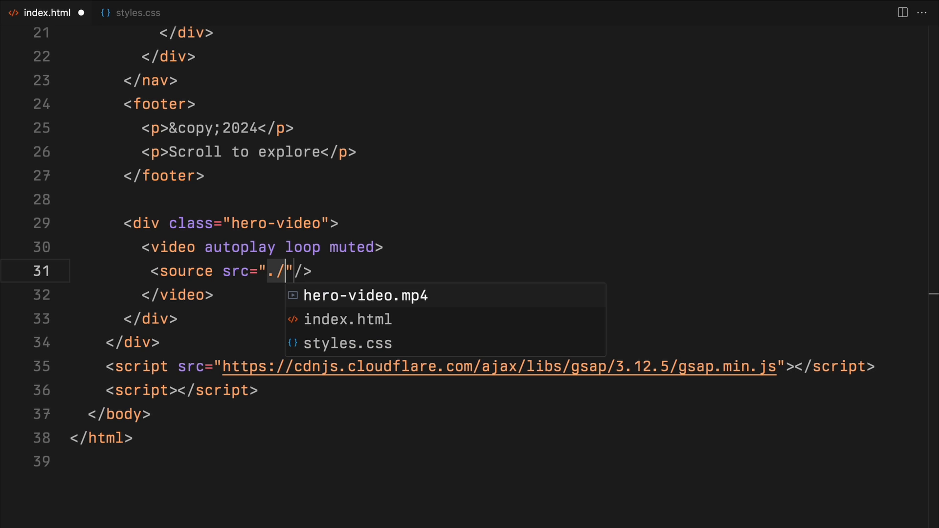
{"action": "type", "text": "hero-video.mp4\" type=\""}
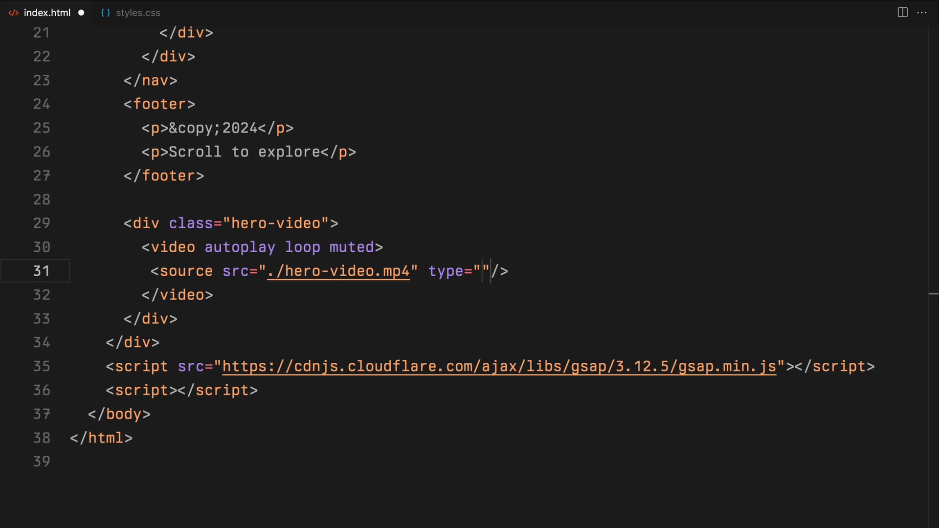
{"action": "type", "text": "video/mp4"}
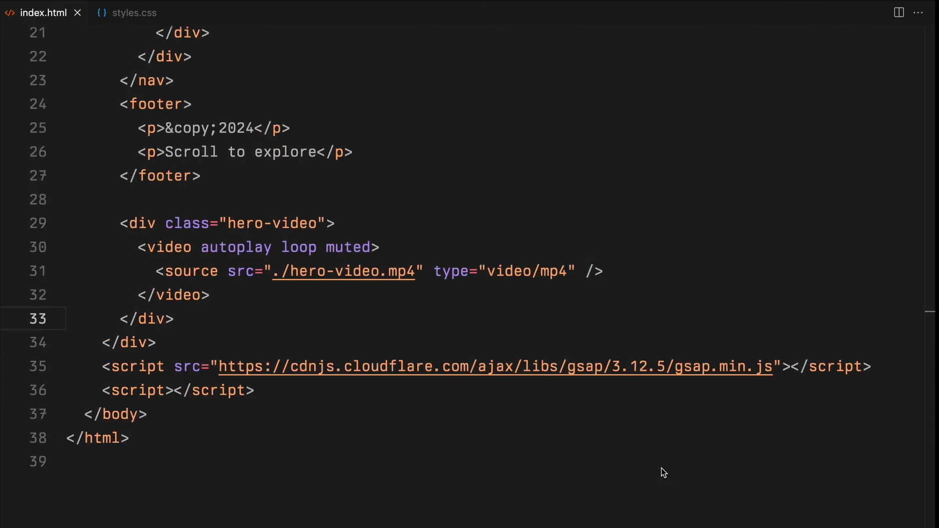
{"action": "type", "text": "."}
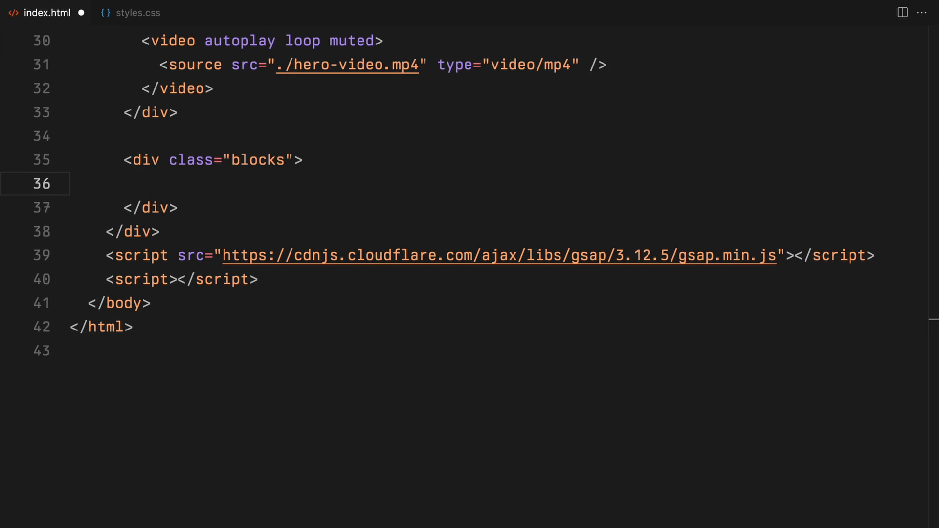
Step: Add block and header divs, an h-1 header-item-wrapper with an 'F' heading, then copy it
{"action": "type", "text": "<div class=\"block\"></div>"}
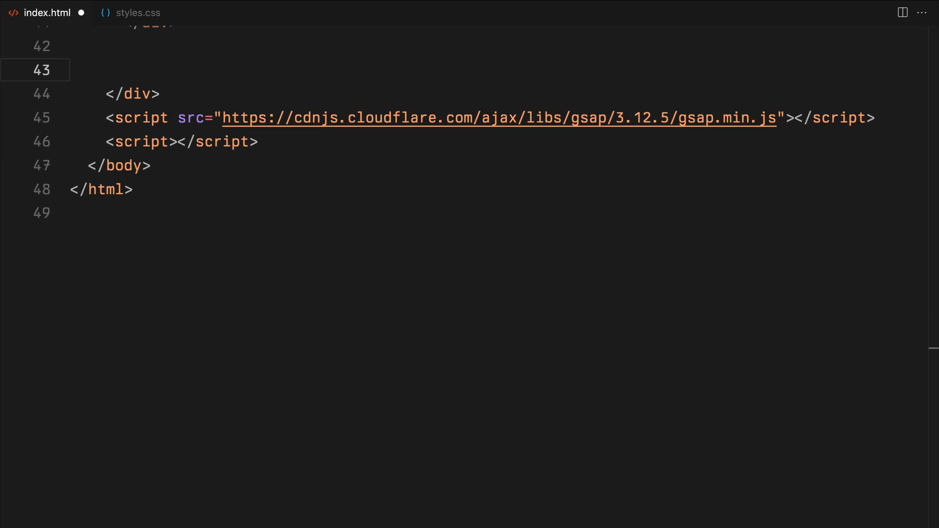
{"action": "type", "text": "<div class=\"header\"></div>"}
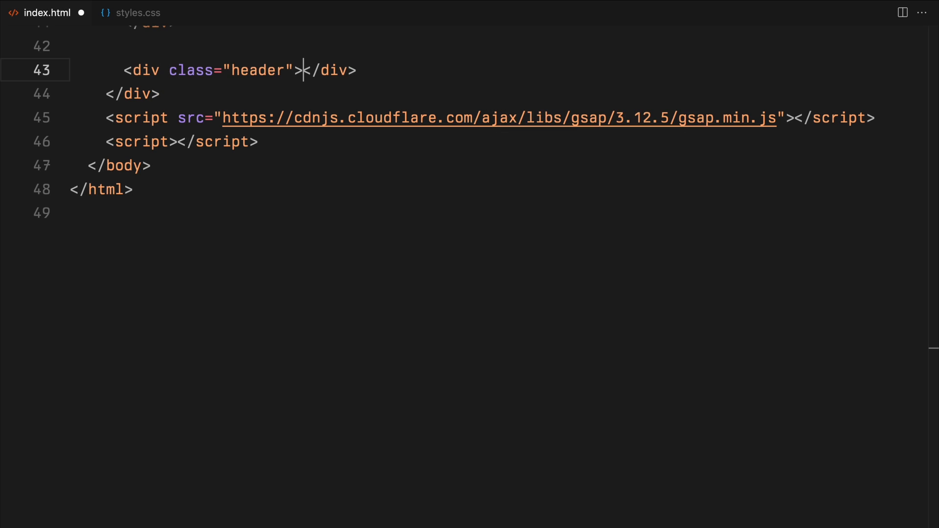
{"action": "type", "text": ".header-item"}
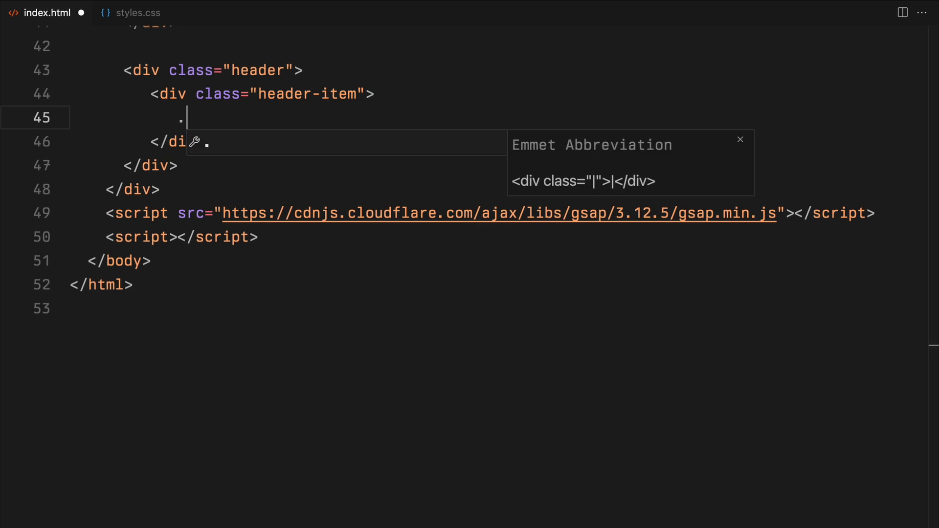
{"action": "type", "text": "header-item-wrapper"}
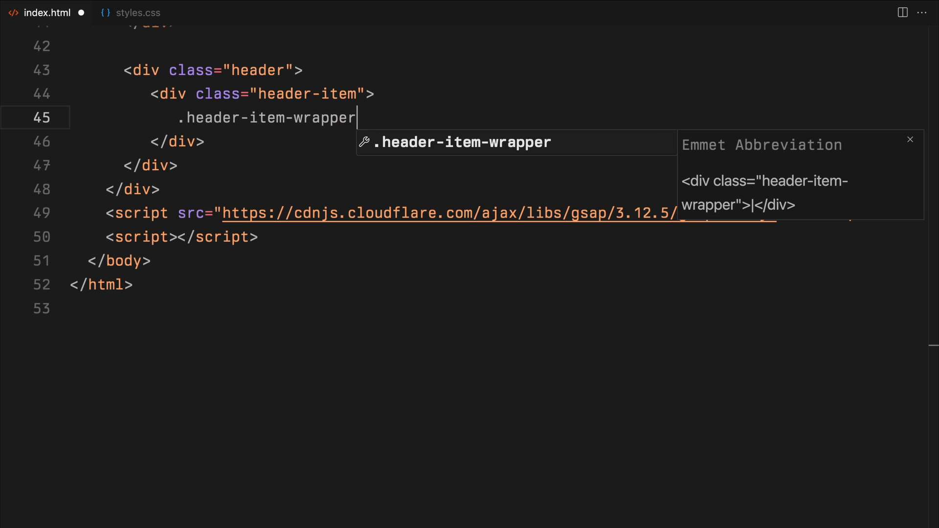
{"action": "type", "text": ".h-1"}
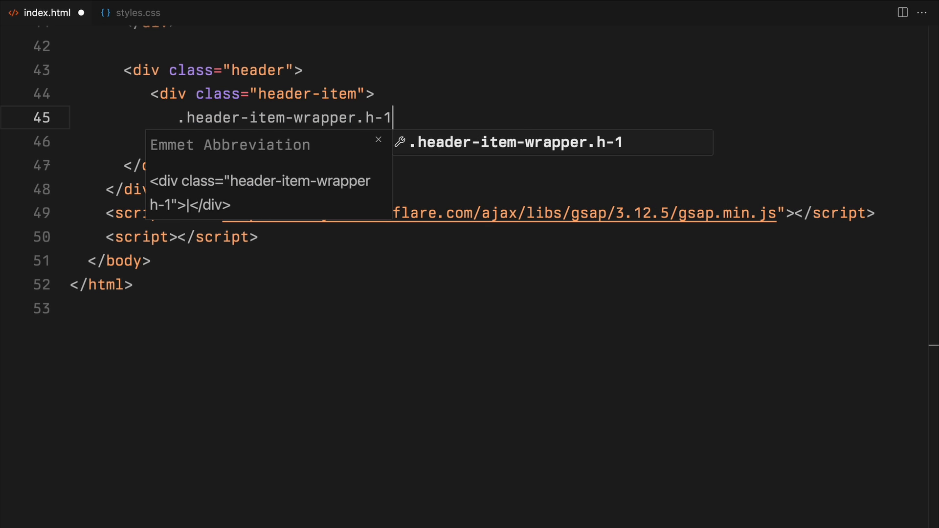
{"action": "key", "text": "Tab"}
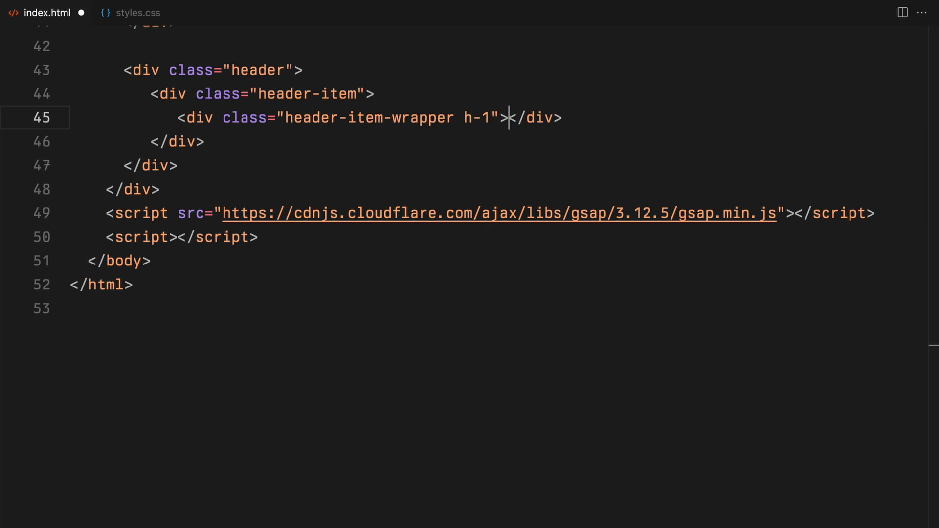
{"action": "type", "text": "<h1>F</h1><"}
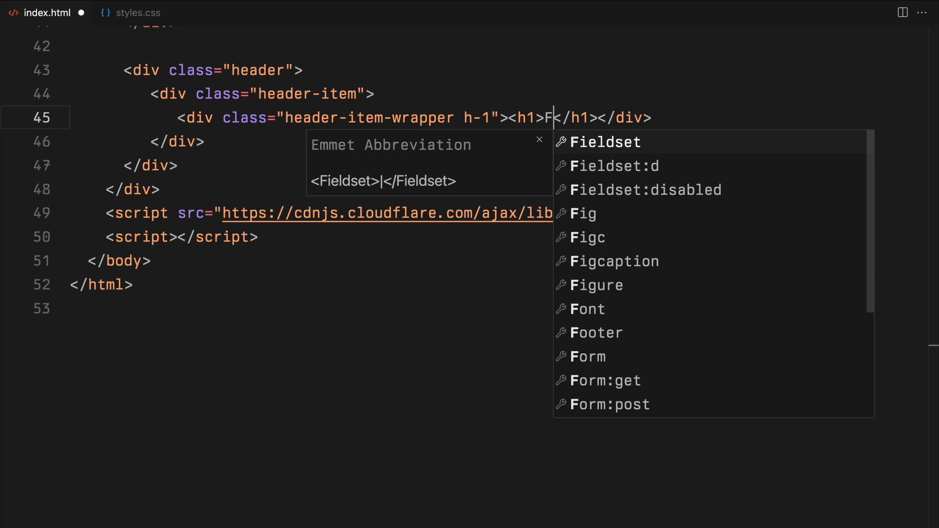
{"action": "key", "text": "Escape"}
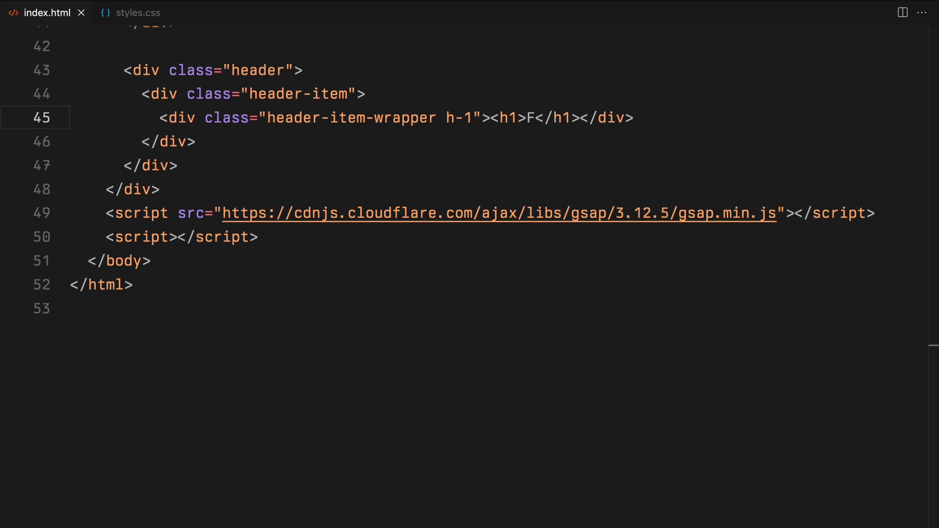
{"action": "left_click_drag", "start_coordinate": [141, 94], "coordinate": [195, 141]}
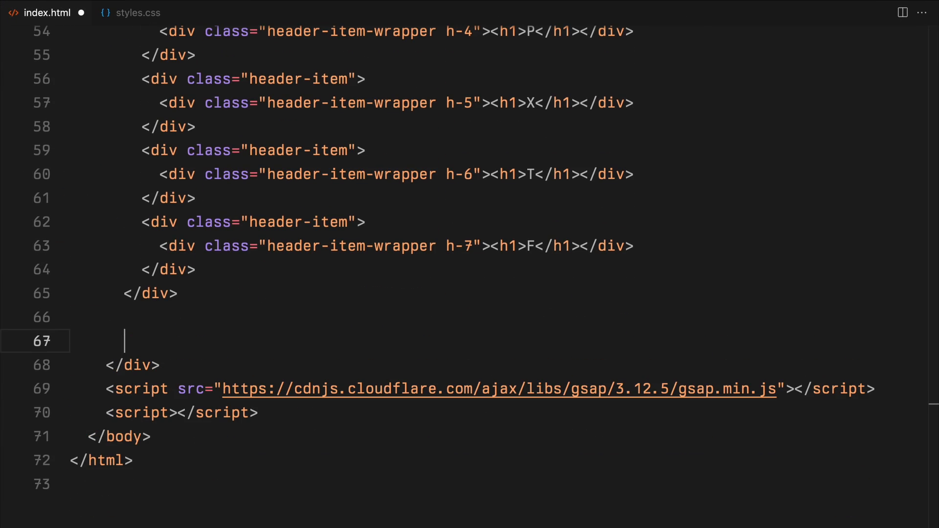
Step: Add a 3-2-1 counter div and a Lorem ipsum tagline div, then switch to styles.css
{"action": "type", "text": "<div class=\"counter\"></div>"}
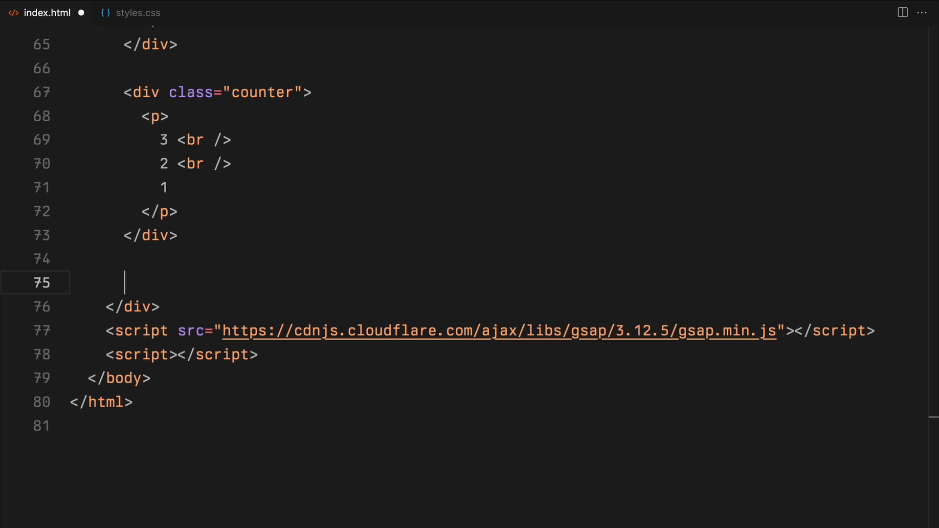
{"action": "type", "text": "<div class=\"tagline\"></div>"}
{"action": "type", "text": "<p></p>"}
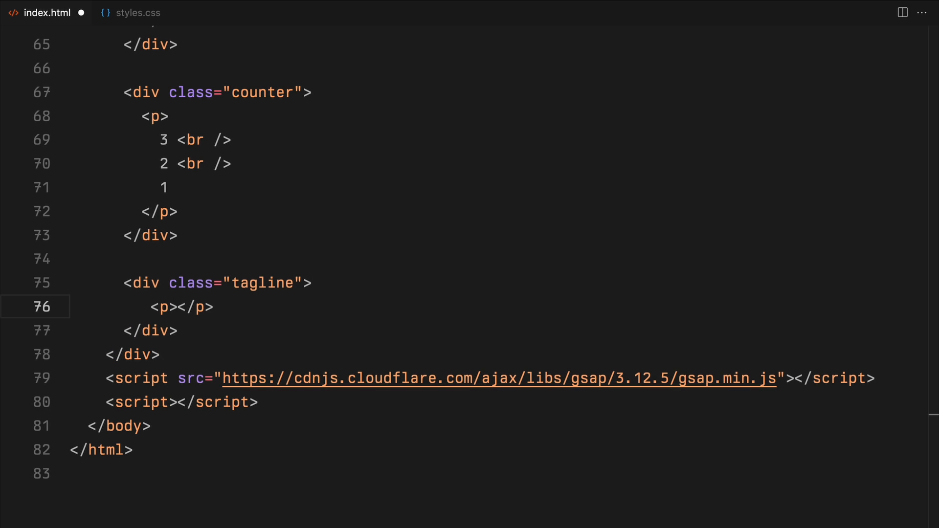
{"action": "type", "text": "Lorem ipsum dolor sit amet consectetur adipisicing elit. Suscipit magnam, deserunt quaerat soluta nulla fugiat vitae quia."}
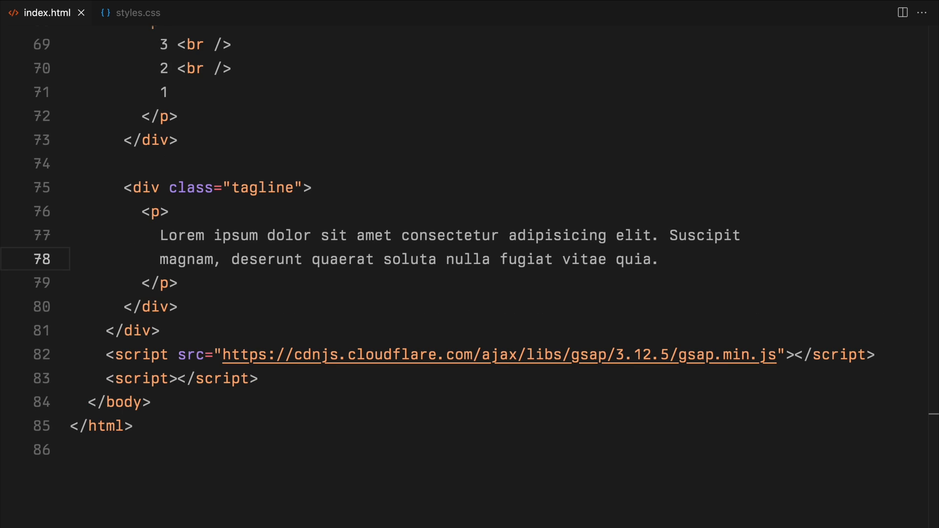
{"action": "left_click", "coordinate": [137, 12]}
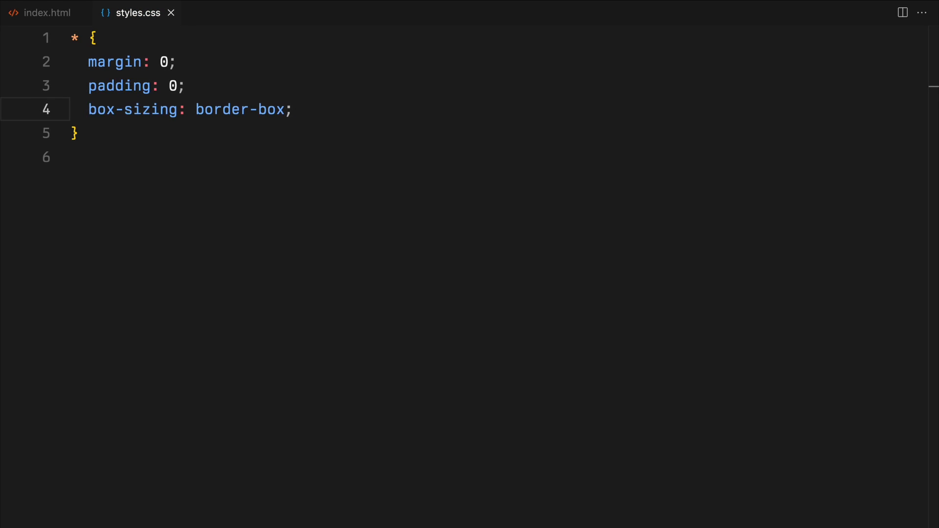
Step: Style the full-viewport container, nav and footer, flex .links with 2em gap, and relative .logo/.link/footer p
{"action": "type", "text": ".container {"}
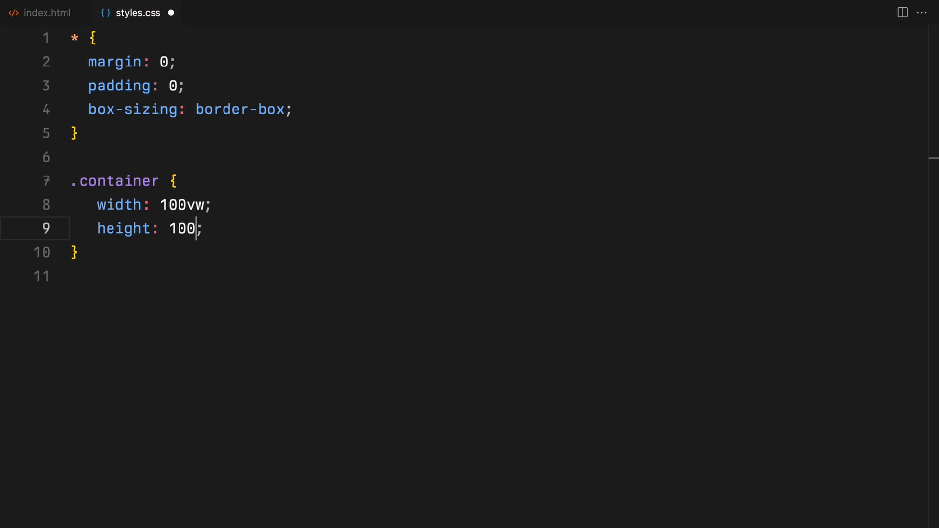
{"action": "type", "text": "vh;"}
{"action": "type", "text": "overflow: hidden;"}
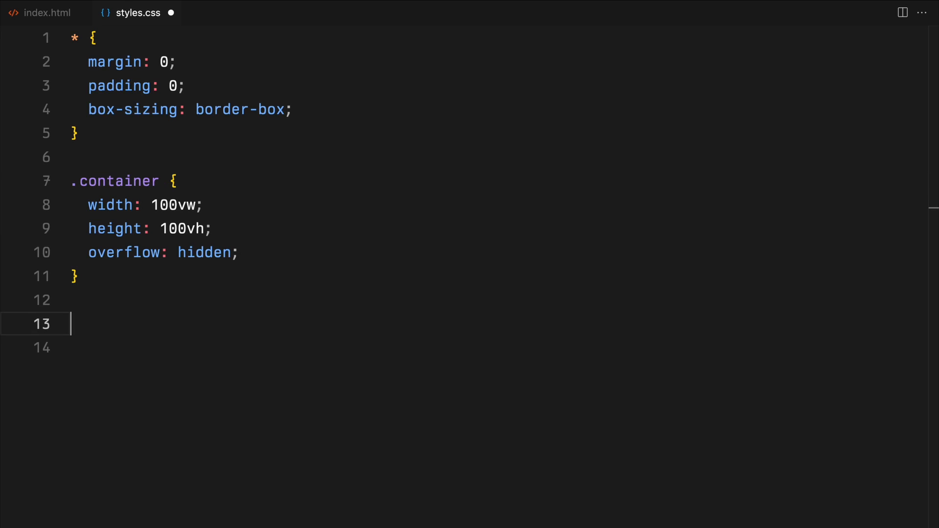
{"action": "type", "text": "nav, footer {"}
{"action": "type", "text": "bottom: 0;"}
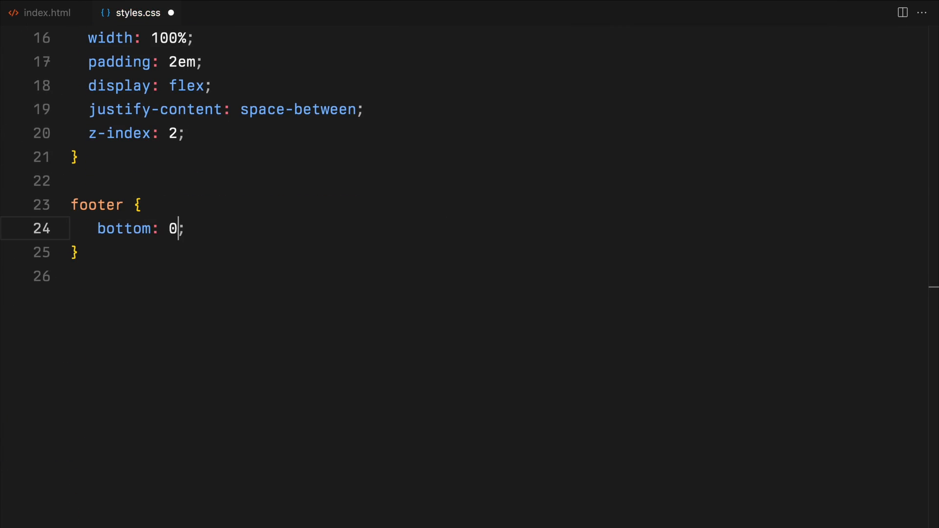
{"action": "type", "text": ".links {"}
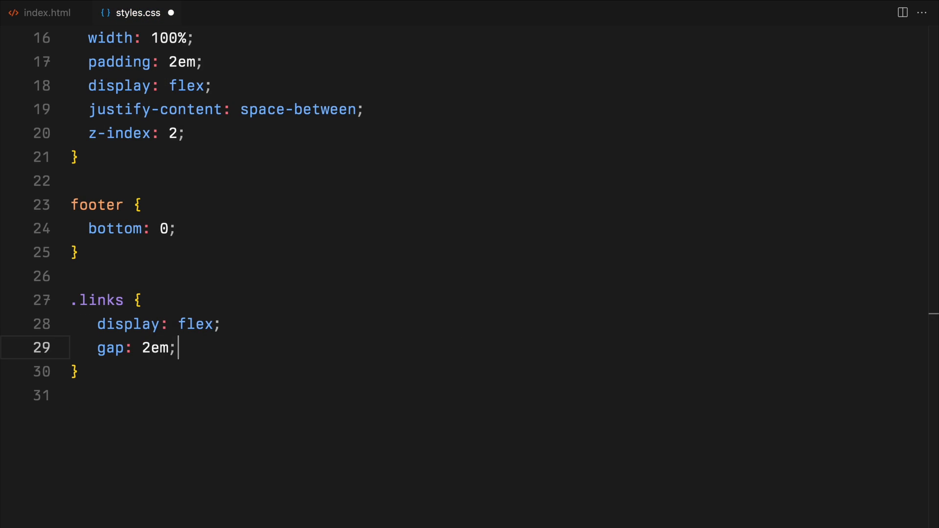
{"action": "type", "text": ".logo,"}
{"action": "type", "text": "position: relative;"}
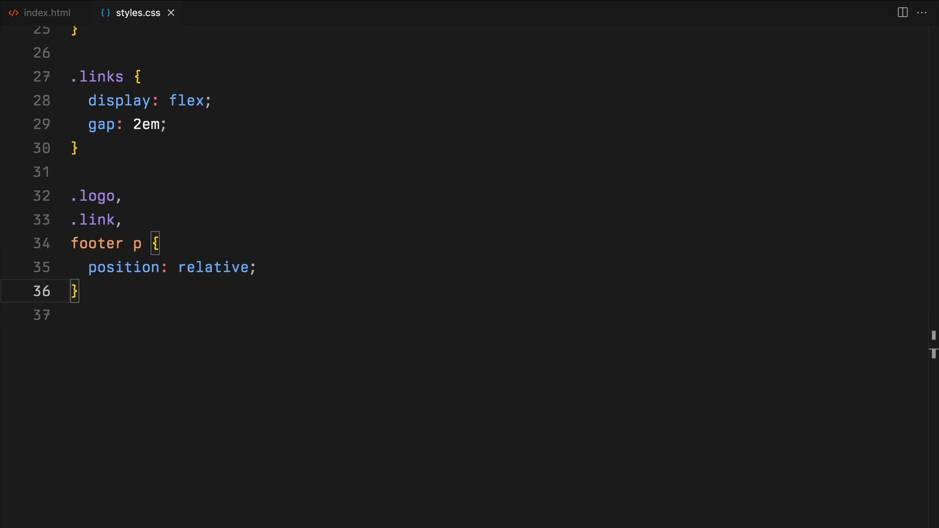
Step: Add an a, p rule: no decoration, #fff, PP Neue Montreal, weight 500, 13px, uppercase
{"action": "type", "text": "a, p {"}
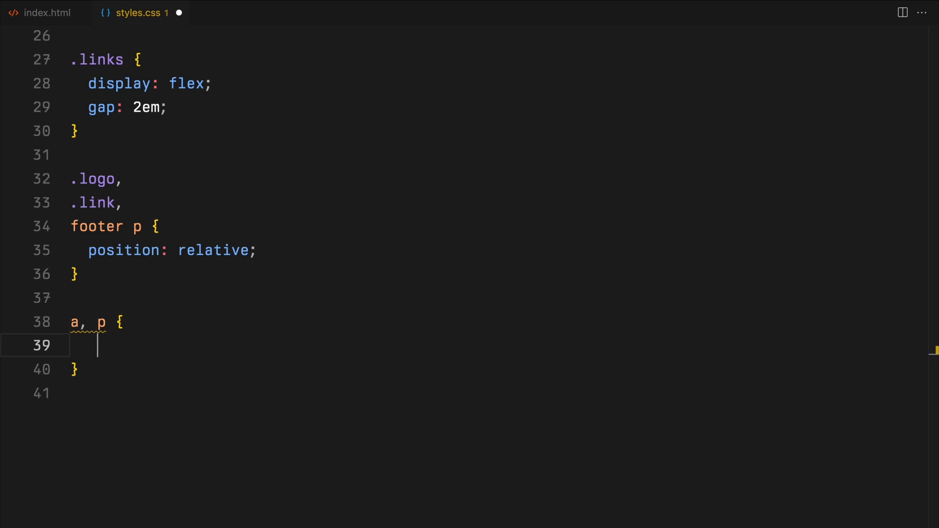
{"action": "type", "text": "text-decoration: none;"}
{"action": "type", "text": "color: #;"}
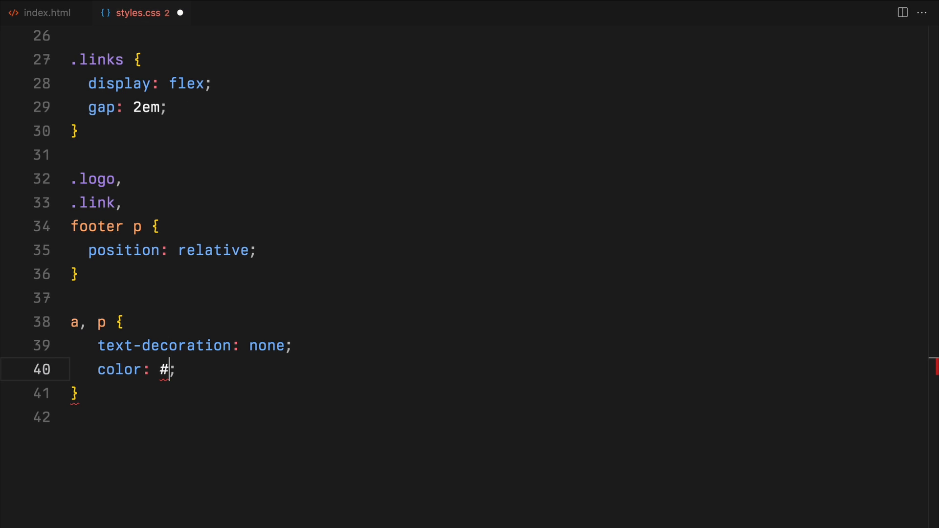
{"action": "type", "text": "fff;"}
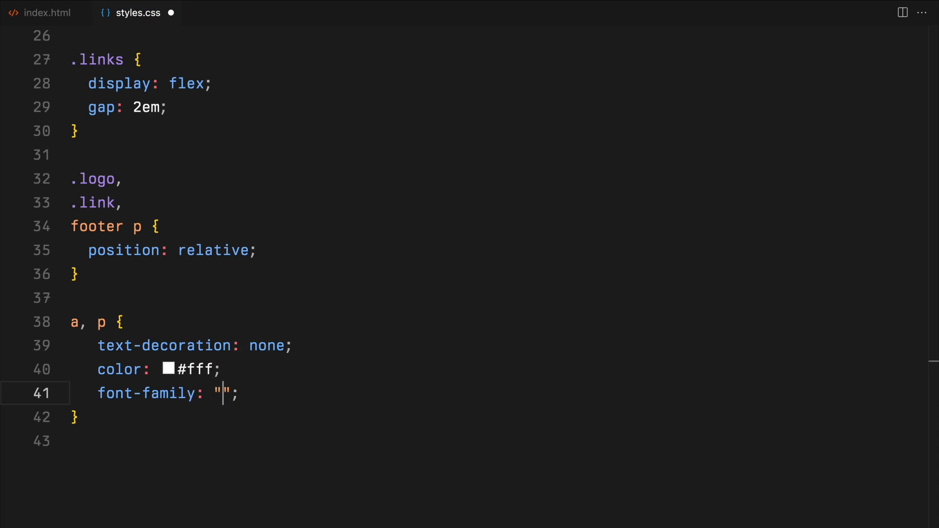
{"action": "type", "text": "PP Neue Montreal"}
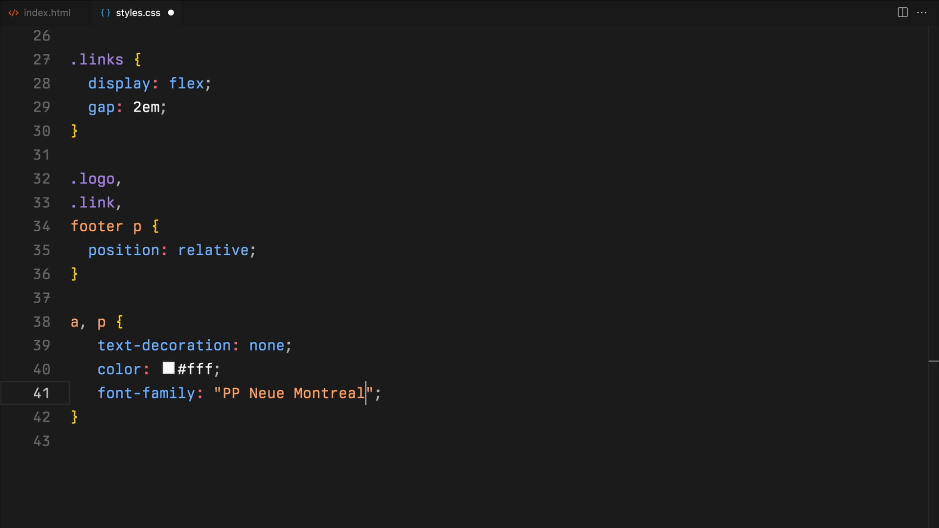
{"action": "type", "text": "font-weight: 500;"}
{"action": "type", "text": "font-size: 13px;"}
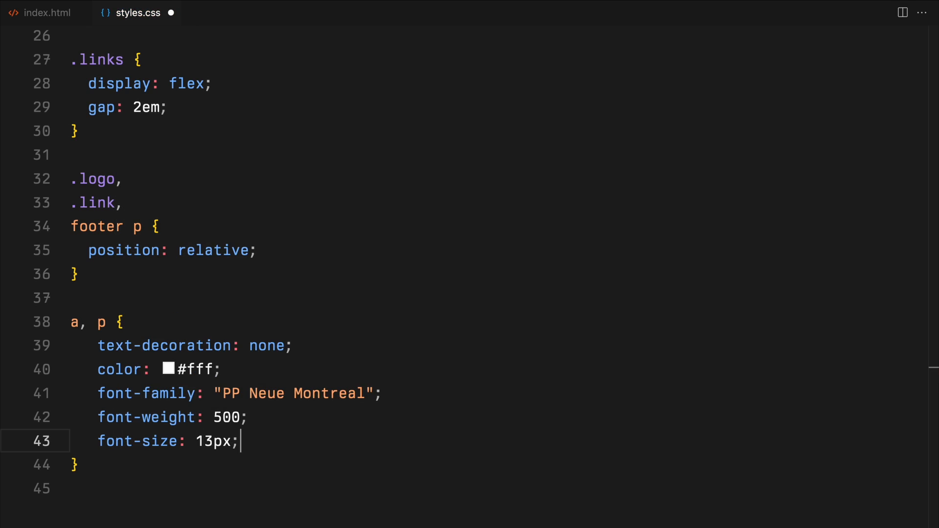
{"action": "type", "text": "text-transform: uppercase;"}
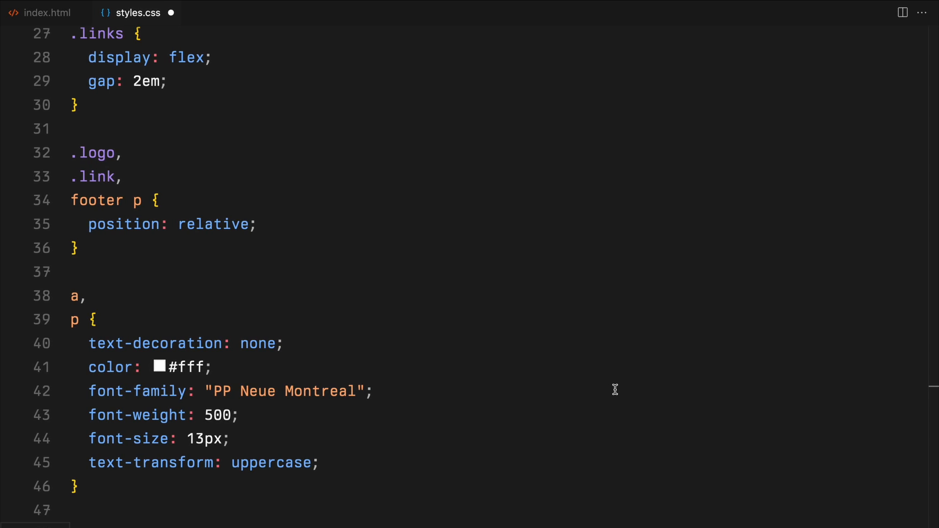
Step: Position the tagline absolutely, centred with translateX(-50%), 2em from the bottom at 30% width
{"action": "type", "text": ".tagline {"}
{"action": "type", "text": "bottom: 2;"}
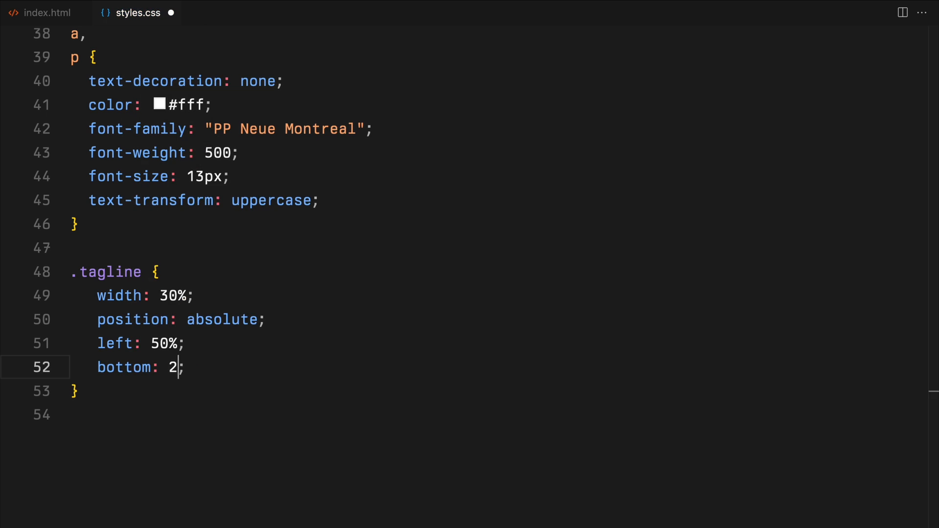
{"action": "type", "text": "em;"}
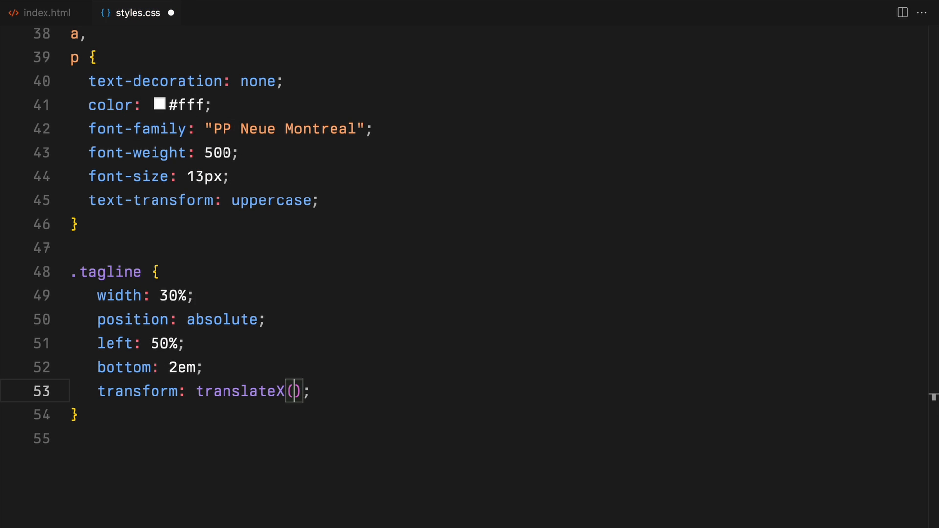
{"action": "type", "text": "-50%);"}
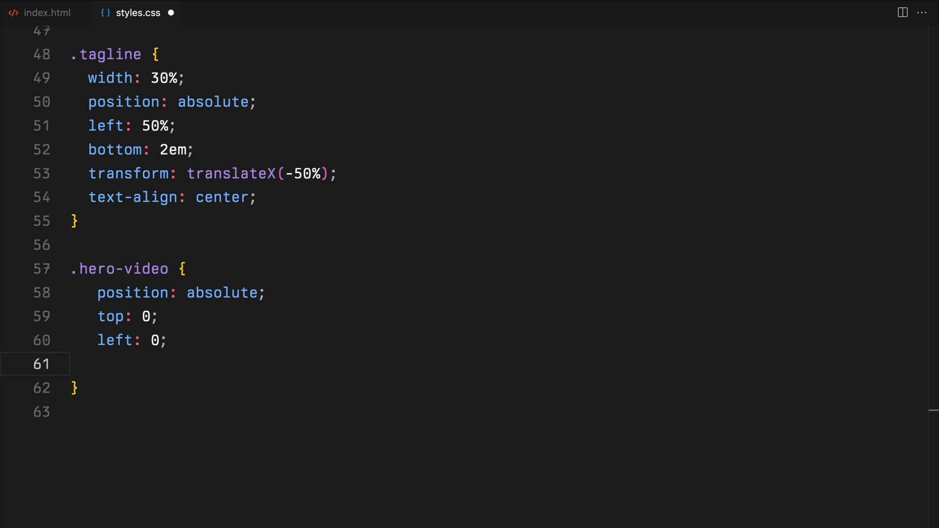
Step: Make the hero video fill 100vw by 100vh, with the video at 100% and object-fit cover
{"action": "type", "text": "width: 100vw;"}
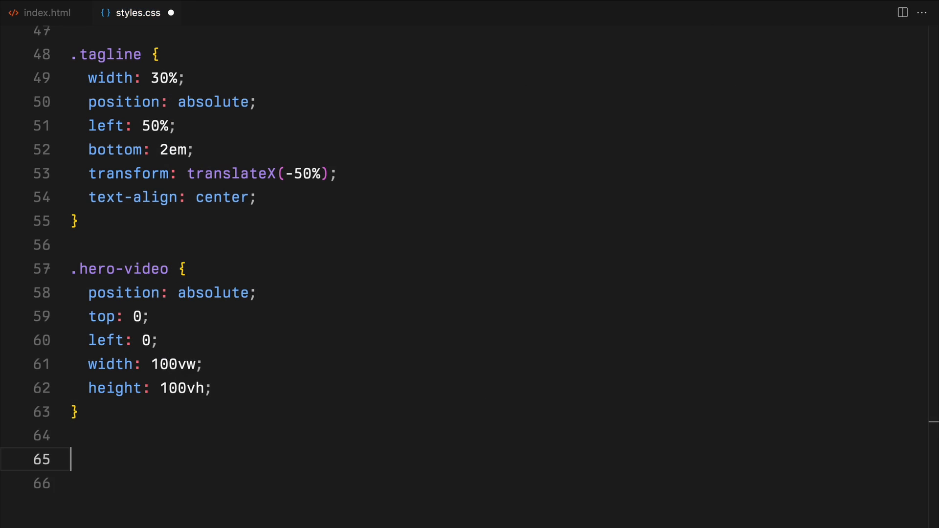
{"action": "type", "text": ".hero {"}
{"action": "type", "text": "height: 100%;"}
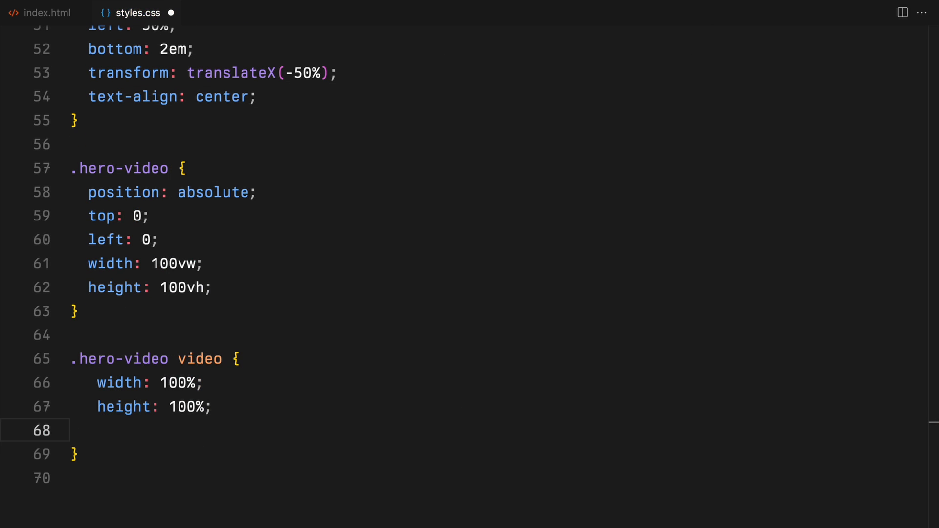
{"action": "type", "text": "object-fit: cover;"}
{"action": "type", "text": "left: 0;"}
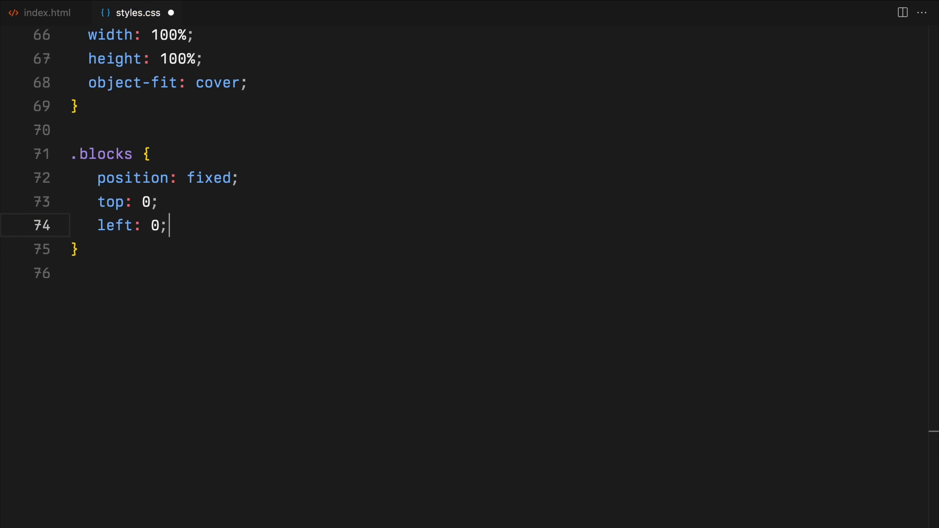
Step: Add a fixed full-screen flex .blocks rule and black flex-1 .block panels with a rectangular clip-path
{"action": "type", "text": "width: 100%;"}
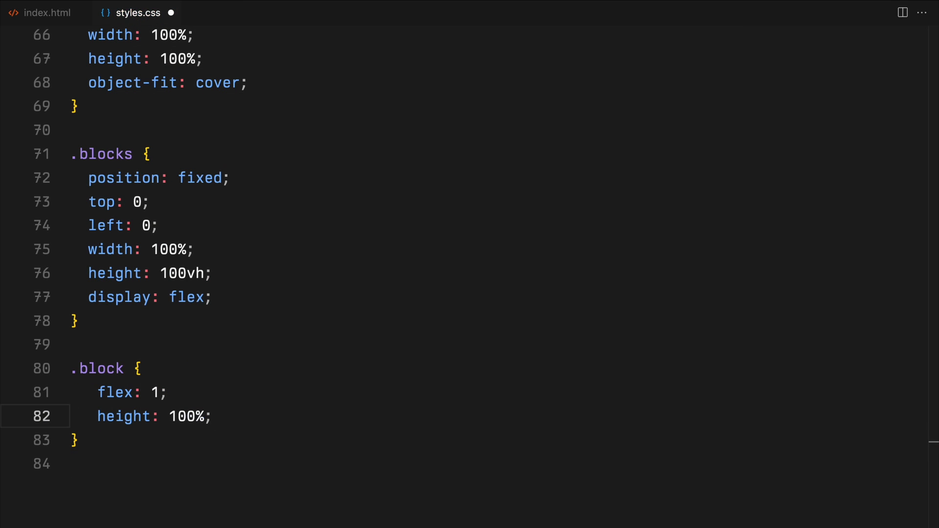
{"action": "type", "text": "cli"}
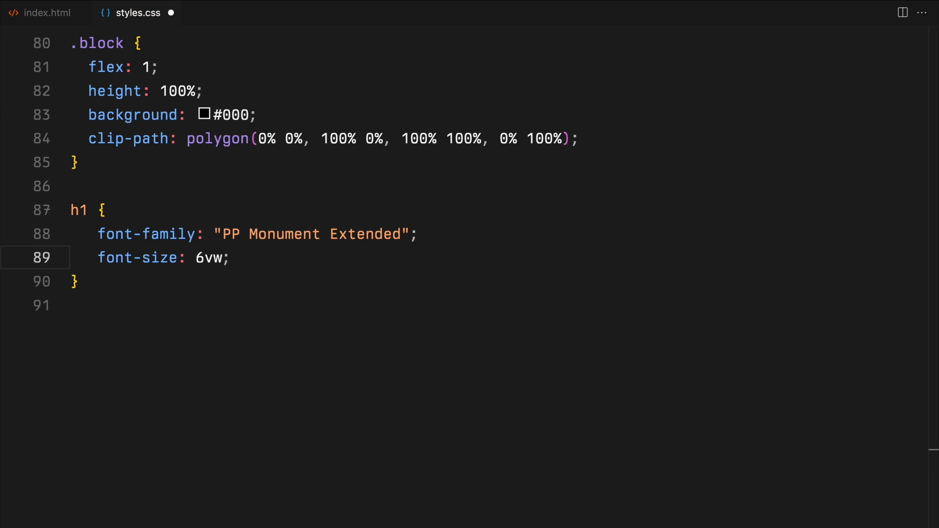
Step: Make h1 yellow, weight 800, line-height 100%, and add a 70%-wide centred flex .header
{"action": "type", "text": "font-weight: 800;"}
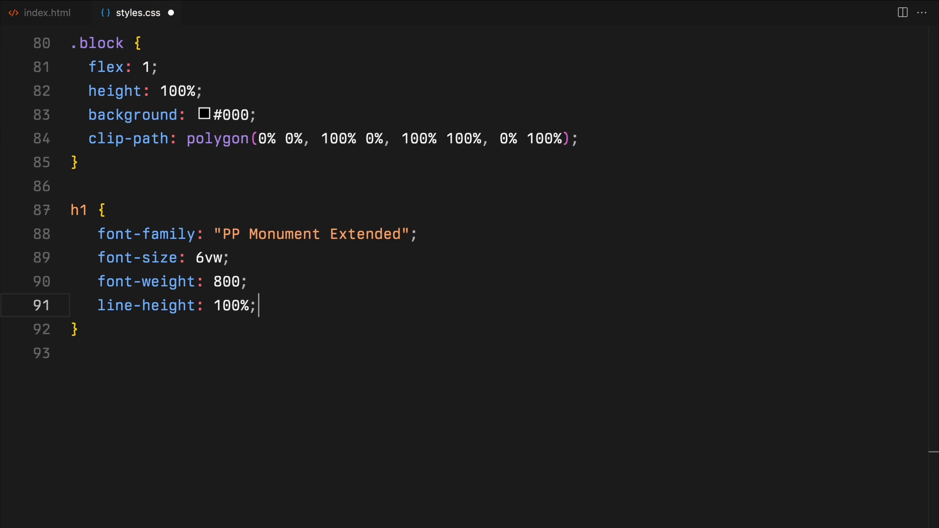
{"action": "type", "text": "color: yellow;"}
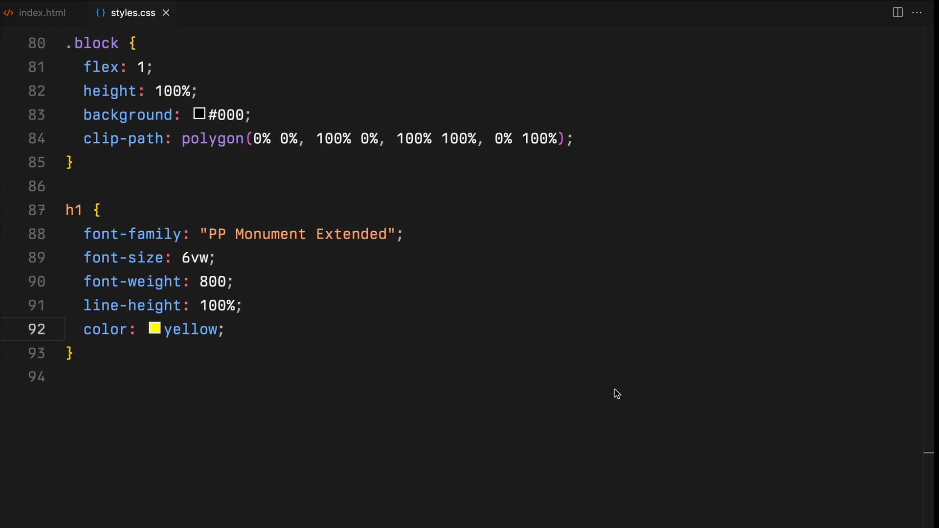
{"action": "type", "text": ".header {"}
{"action": "type", "text": "width: 70%;"}
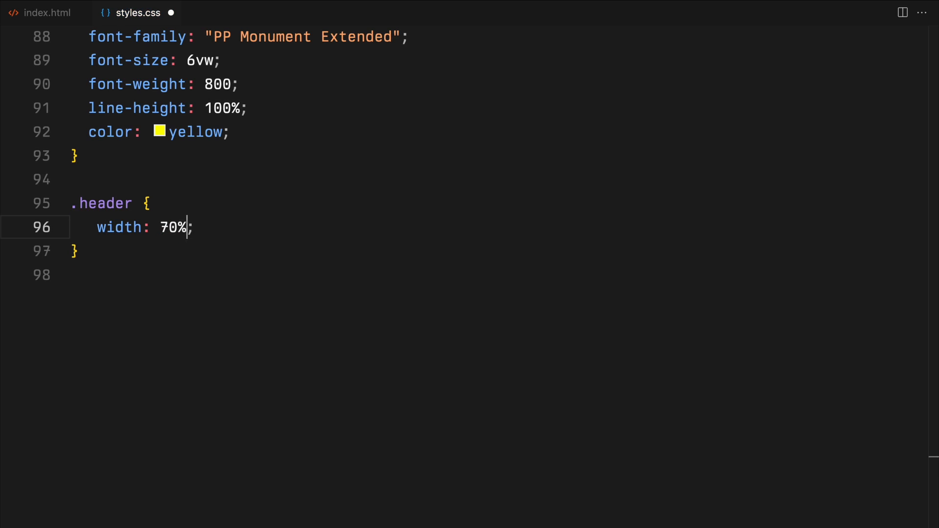
{"action": "type", "text": "height: 100%;"}
{"action": "type", "text": "margin: 0;"}
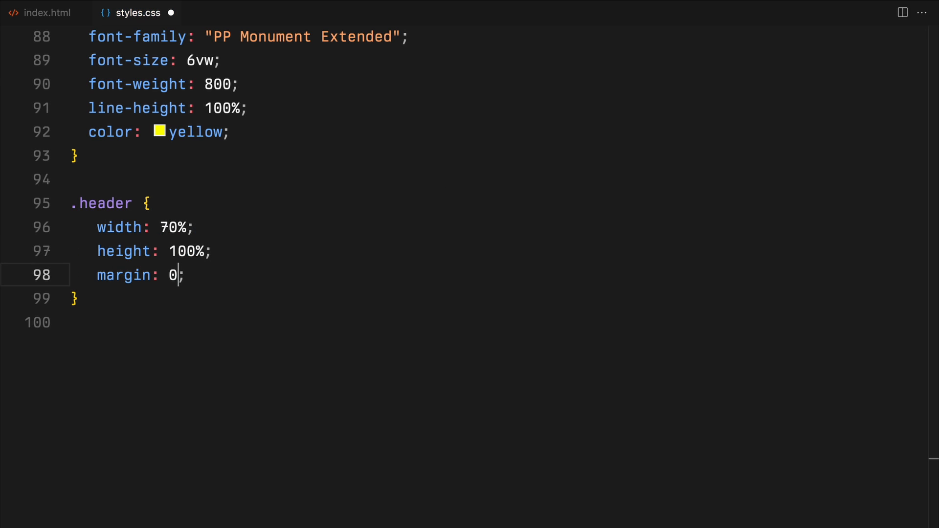
{"action": "type", "text": "auto;"}
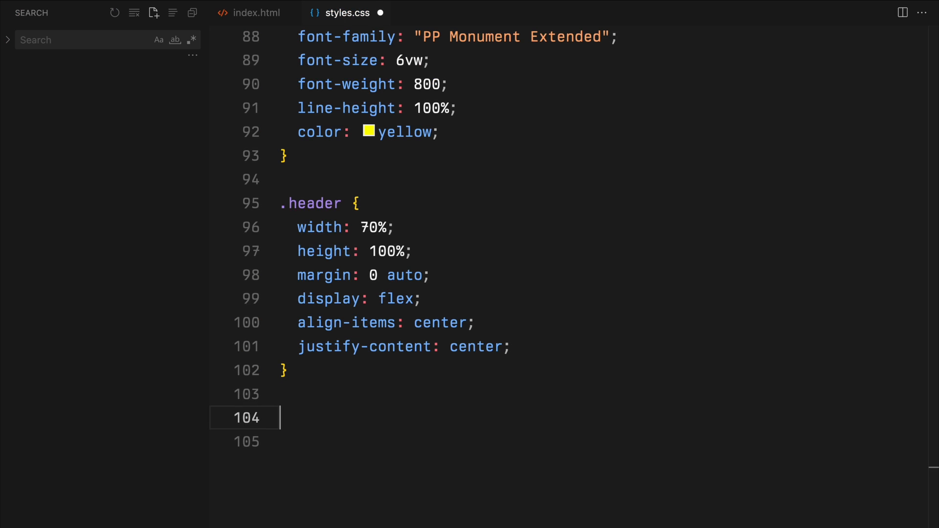
Step: Give .header-item relative position, a rectangular clip-path and difference blending, and make its h1 relative
{"action": "type", "text": ".header-item"}
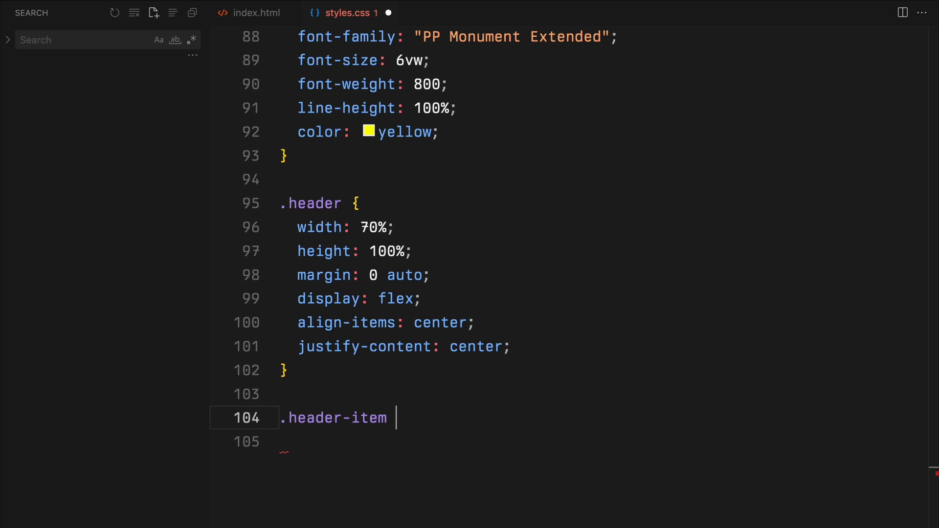
{"action": "type", "text": "clip"}
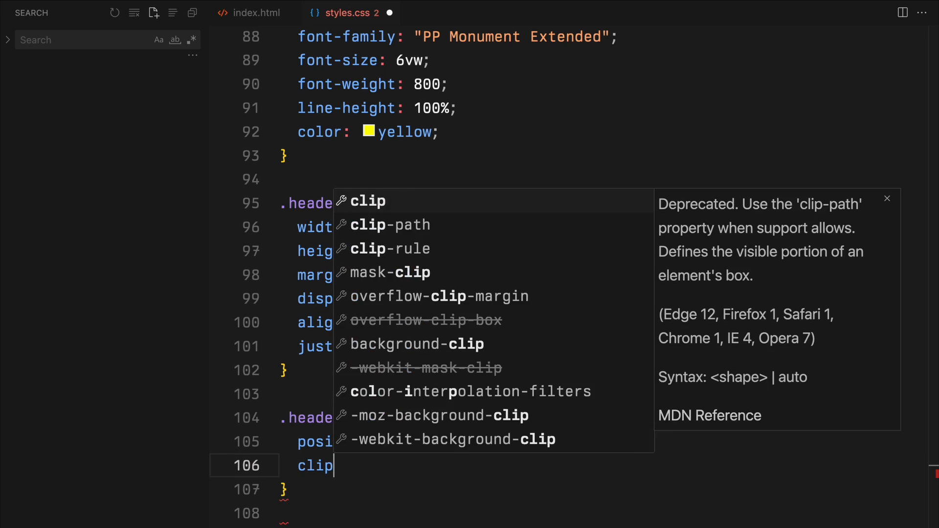
{"action": "type", "text": "-path: polygon(0 0, 100% 0, 100% 100%, 0% 100%);"}
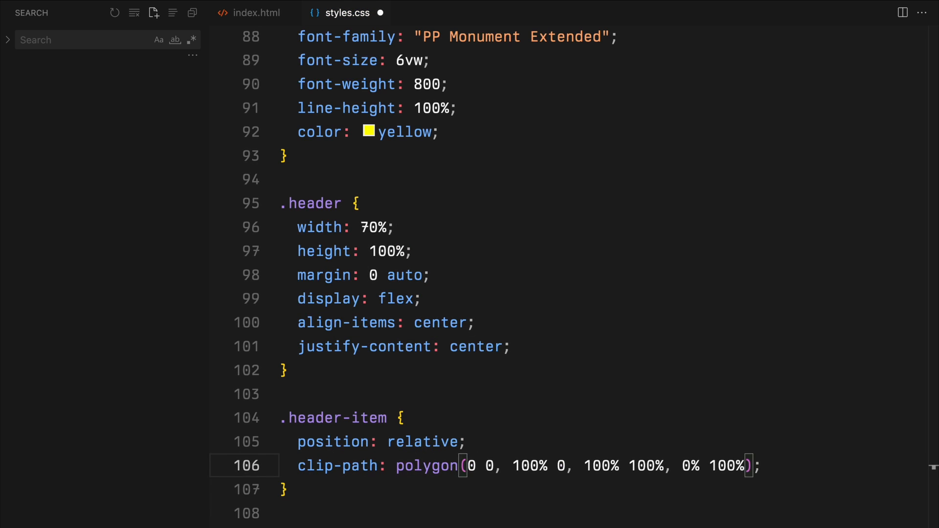
{"action": "type", "text": "mix-blend-mode: difference;"}
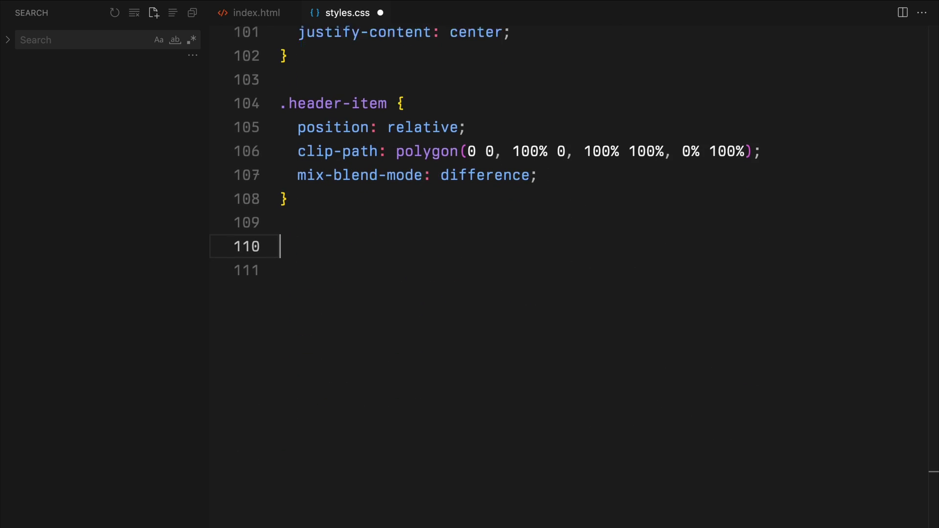
{"action": "type", "text": ".header-item h1 {"}
{"action": "type", "text": "position: relative;"}
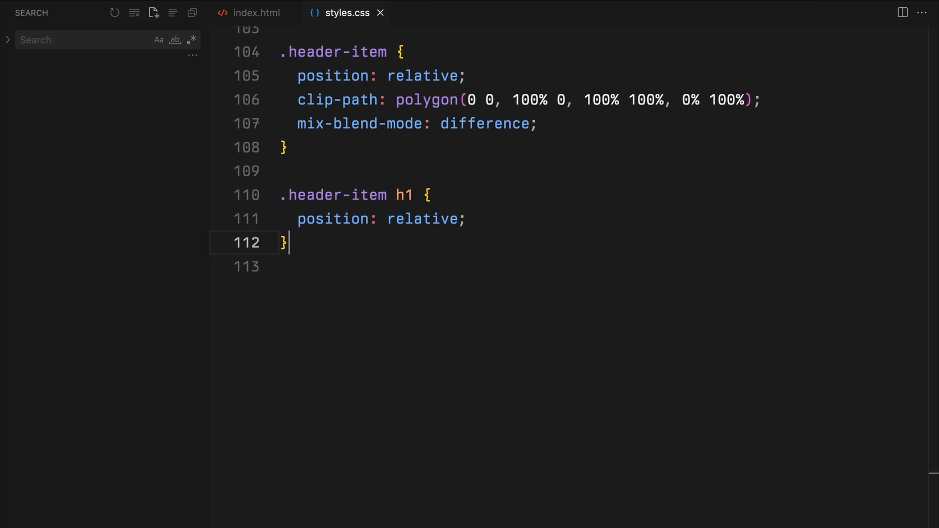
{"action": "type", "text": ".coun"}
{"action": "type", "text": "pos"}
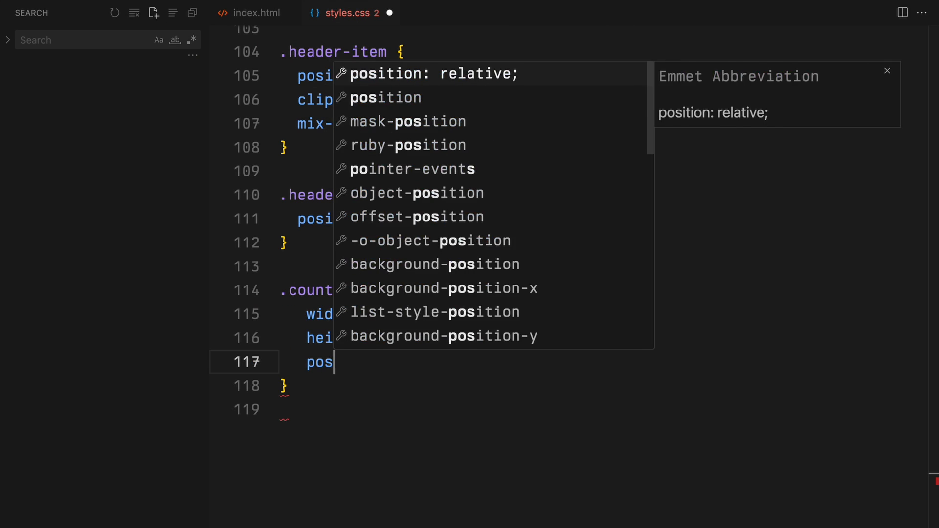
Step: Add .counter styles and a 900px media query for .tagline, .counter and .block, then go to index.html
{"action": "type", "text": "tr"}
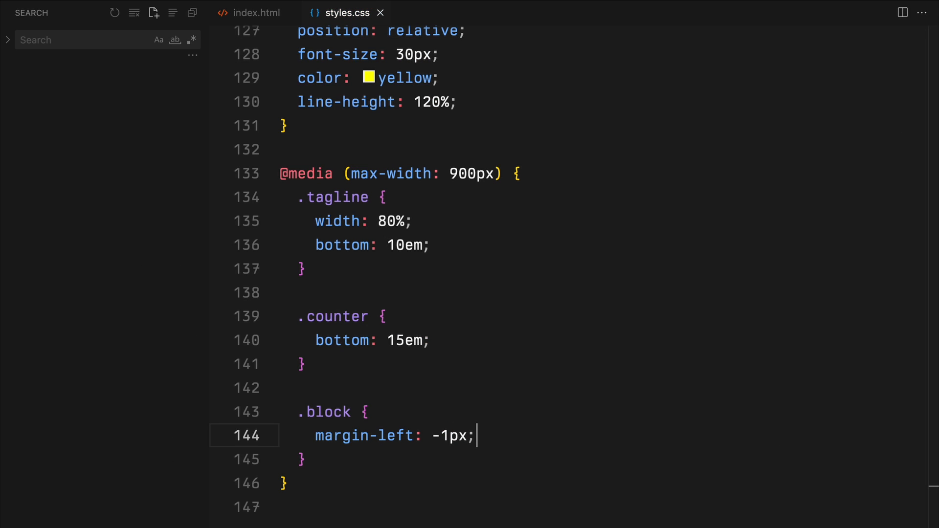
{"action": "left_click", "coordinate": [254, 13]}
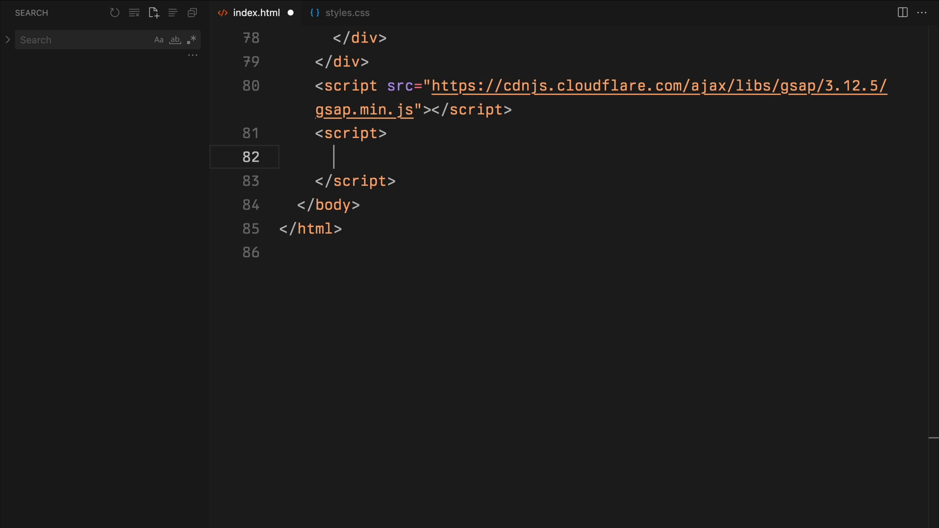
Step: Create a 1.75s-delayed GSAP timeline, movements array [-100, 300, 150, -300, -90, 100], and set h1 y 100, .counter p y 35
{"action": "type", "text": "const tl = gs"}
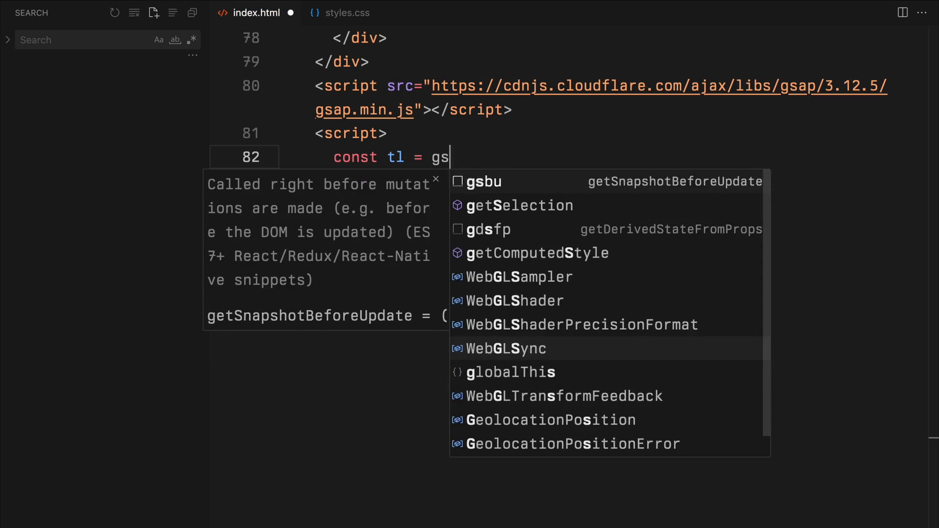
{"action": "type", "text": "ap.timeline({})"}
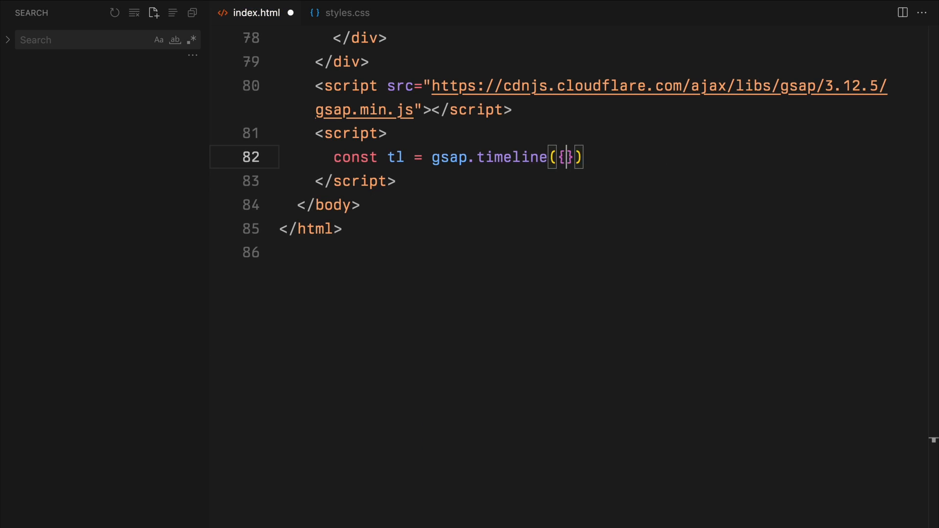
{"action": "type", "text": "delay: 1.75"}
{"action": "type", "text": "const"}
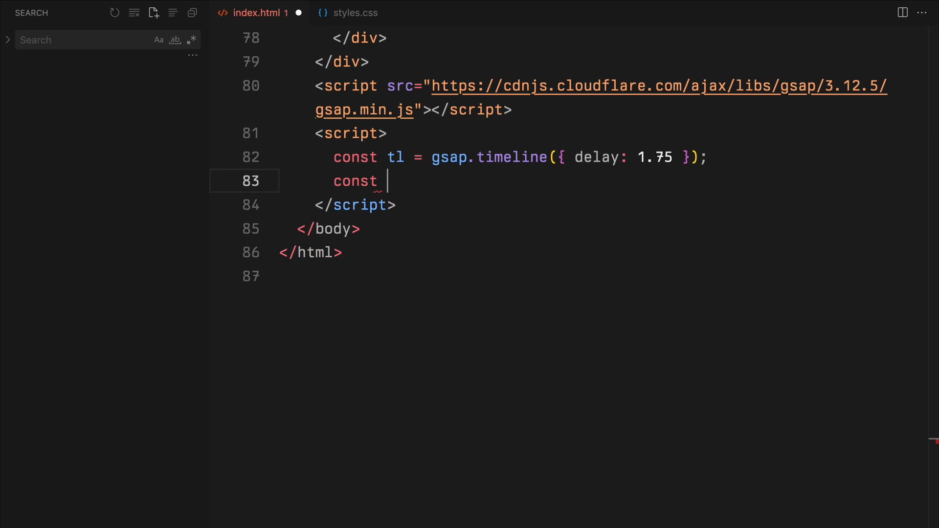
{"action": "type", "text": "movements = []"}
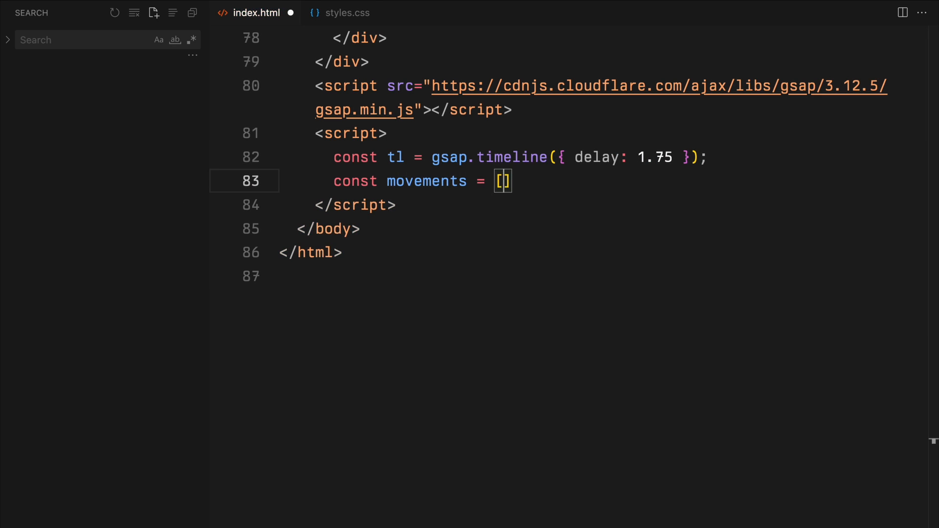
{"action": "type", "text": "-100, 300,"}
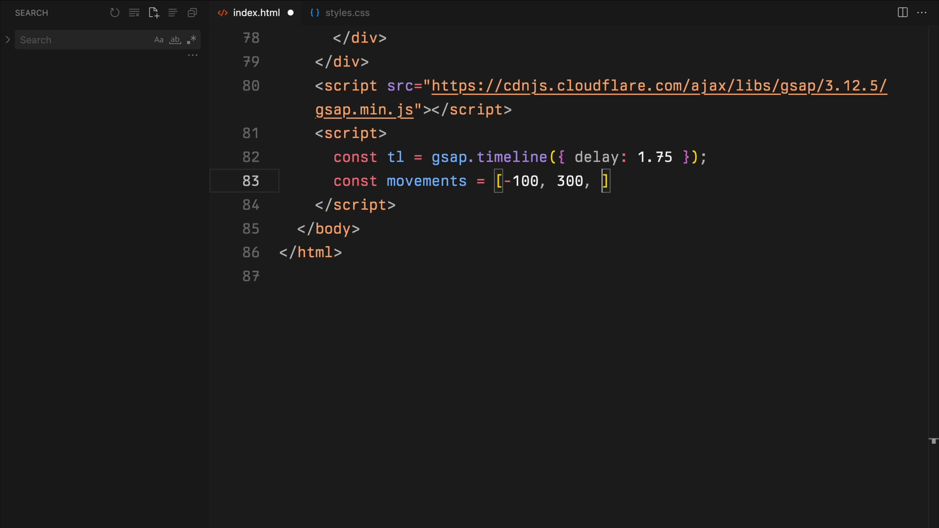
{"action": "type", "text": "150, -300,"}
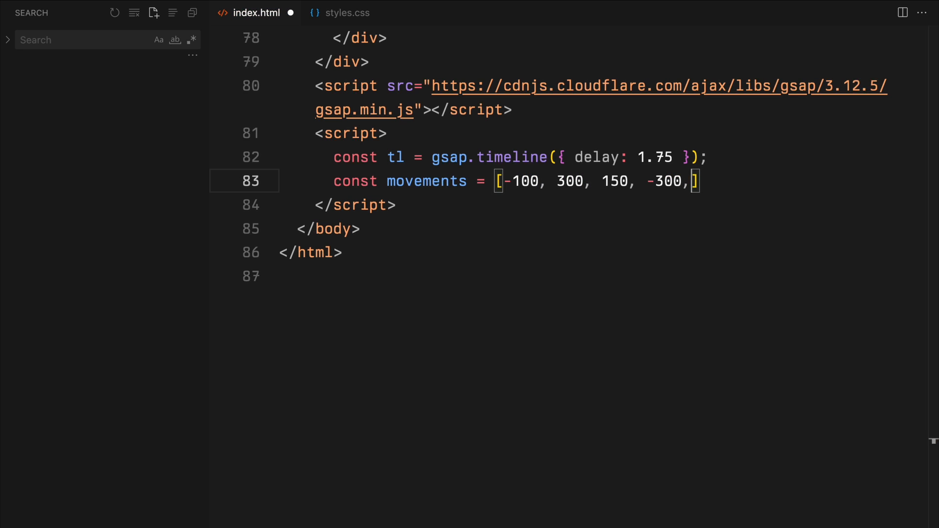
{"action": "type", "text": "-90, 100, -200"}
{"action": "type", "text": "gs"}
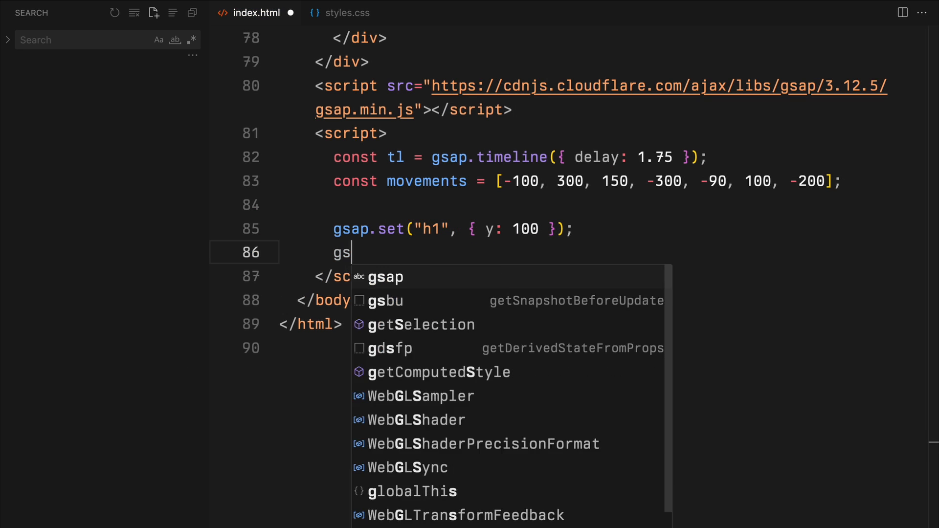
{"action": "type", "text": "ap.set(\".counter\""}
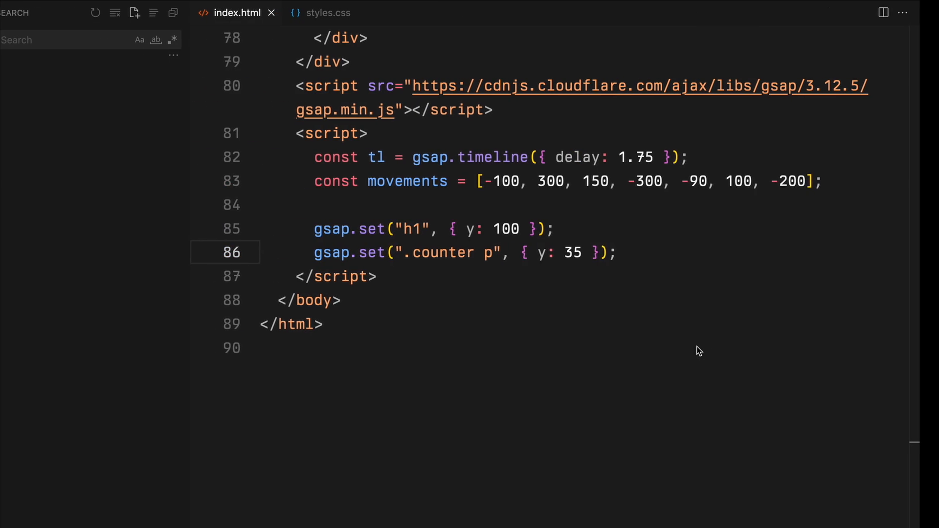
Step: Add tl.to tweens bringing h1 to y 0 with 0.1 stagger and stepping .counter p upward
{"action": "type", "text": "tl.to(\"h1\", {"}
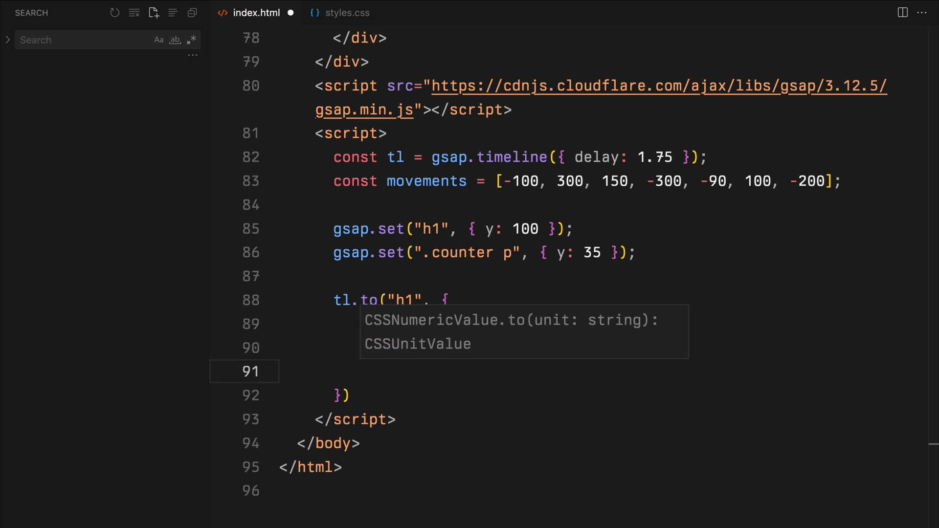
{"action": "type", "text": "y: 0,"}
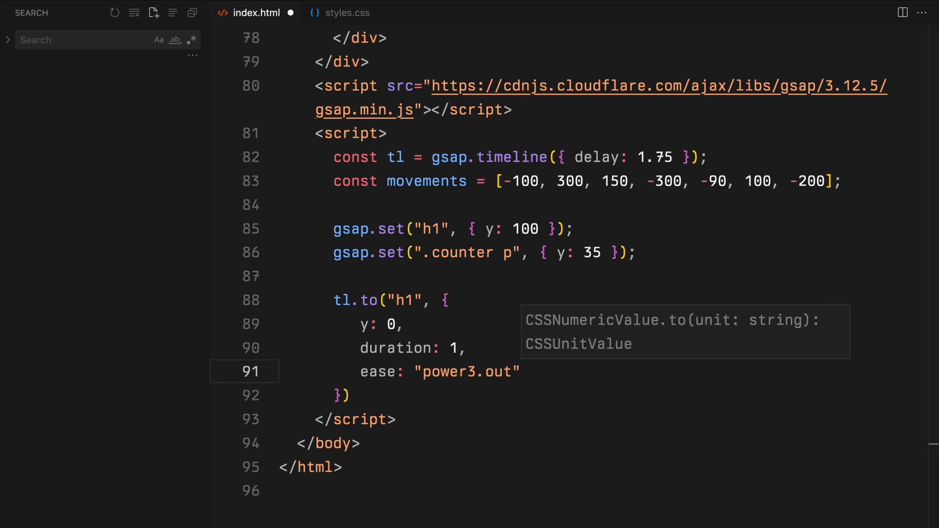
{"action": "type", "text": "stagger: 0.1,"}
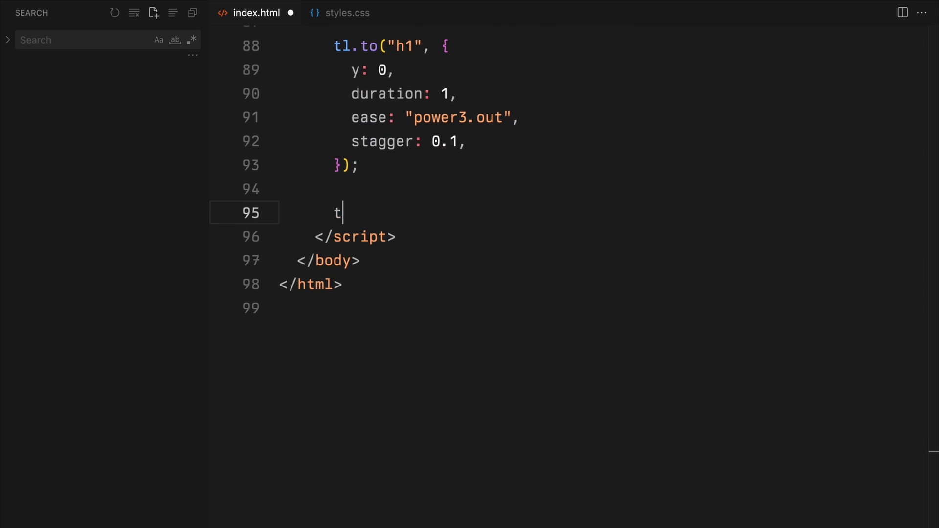
{"action": "type", "text": "l.to("}
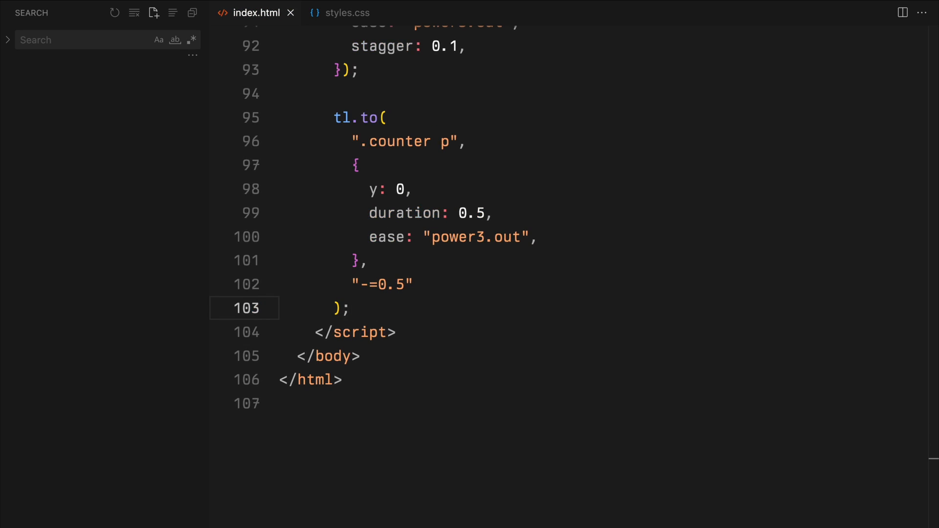
{"action": "mouse_move", "coordinate": [697, 347]}
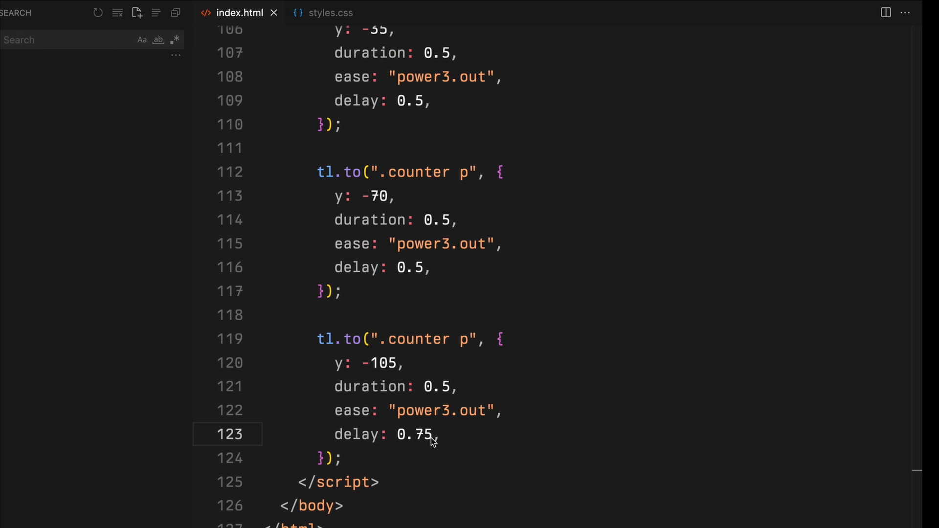
Step: Add tl.from fading .tagline in from y 40 with opacity 0 at "-=4"
{"action": "type", "text": "tl.from("}
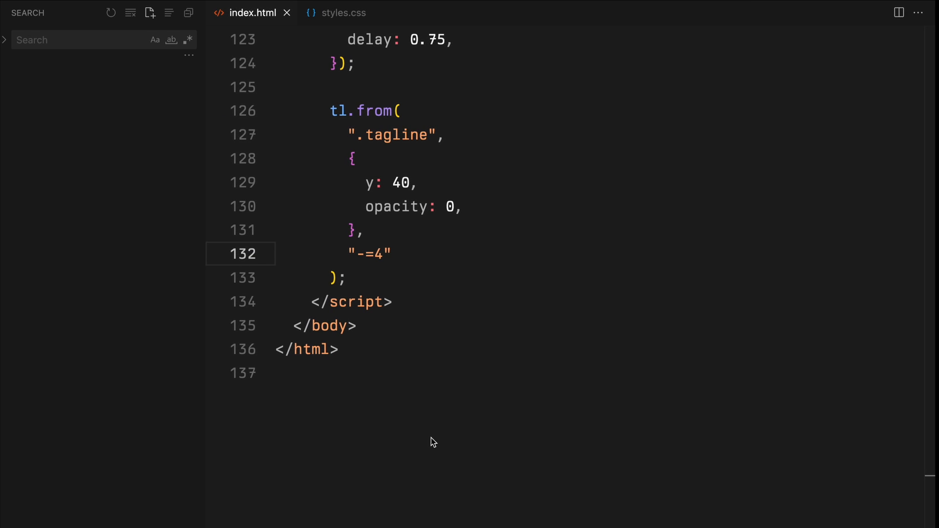
{"action": "type", "text": "tl.t"}
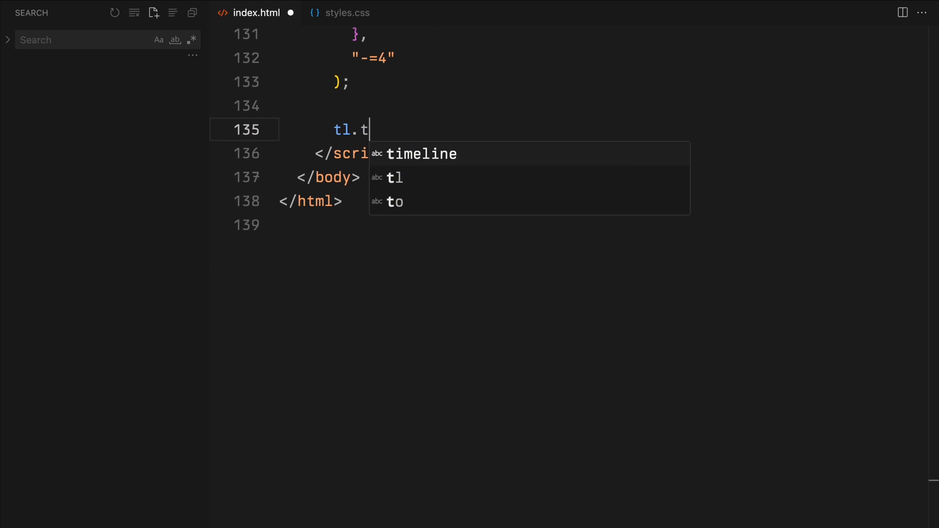
Step: Tween h1 to fontSize 15vw, then set .header-item clipPath to none over 0.1s at "<"
{"action": "type", "text": "o(\"h1\")"}
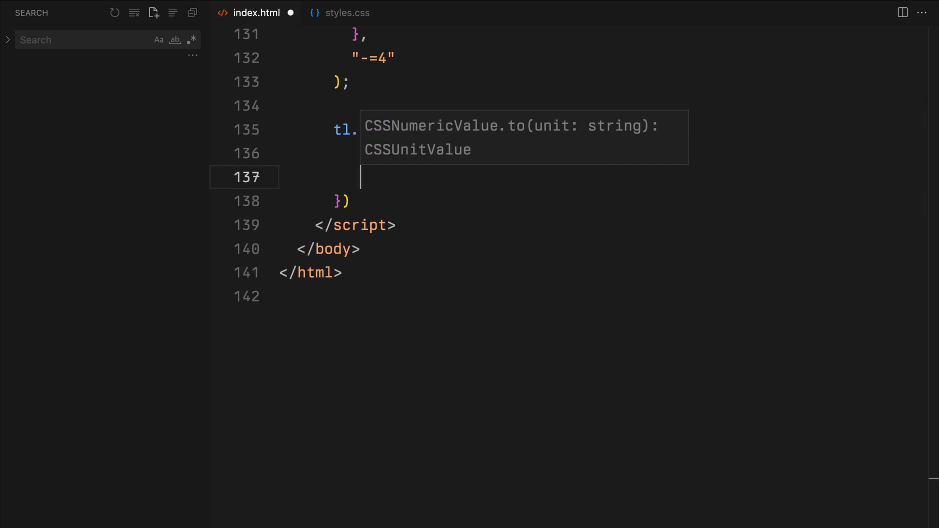
{"action": "type", "text": "to(\"h1\", {"}
{"action": "type", "text": "duration: 1,"}
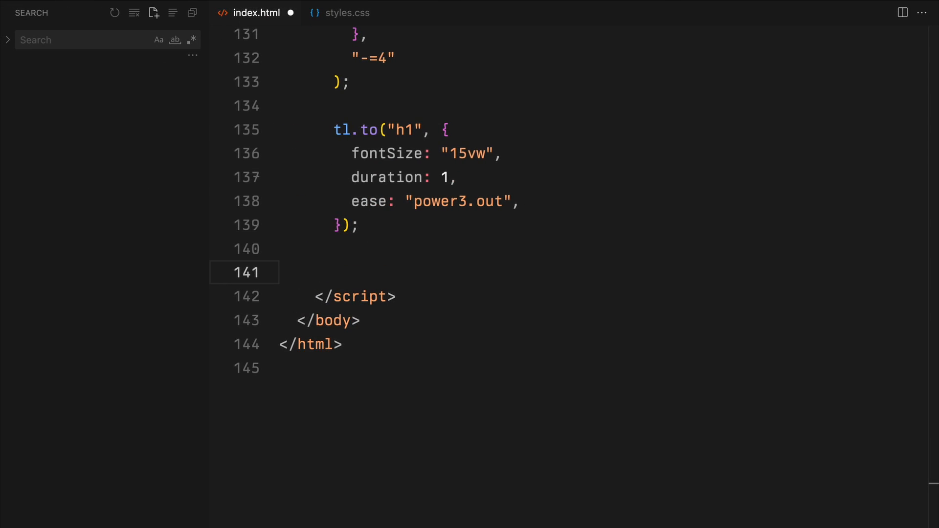
{"action": "type", "text": "tl.to(\".header-i"}
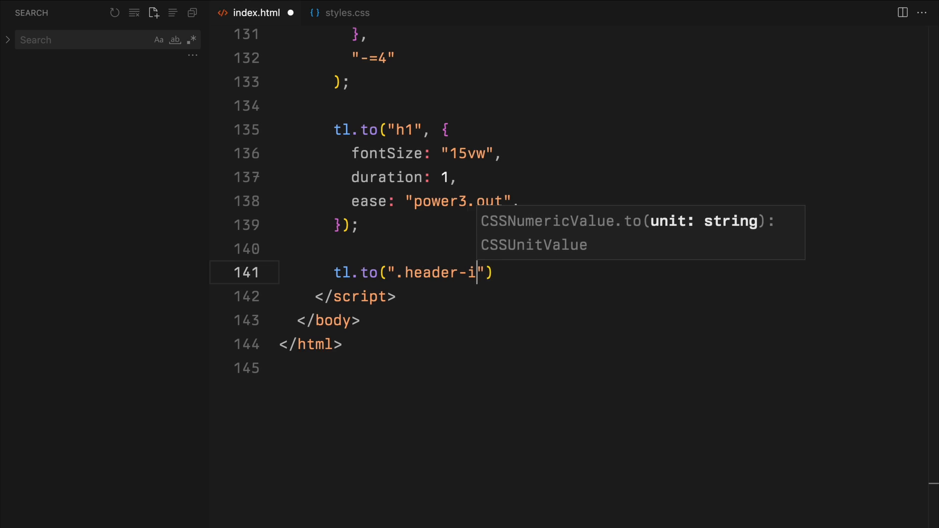
{"action": "type", "text": "tem"}
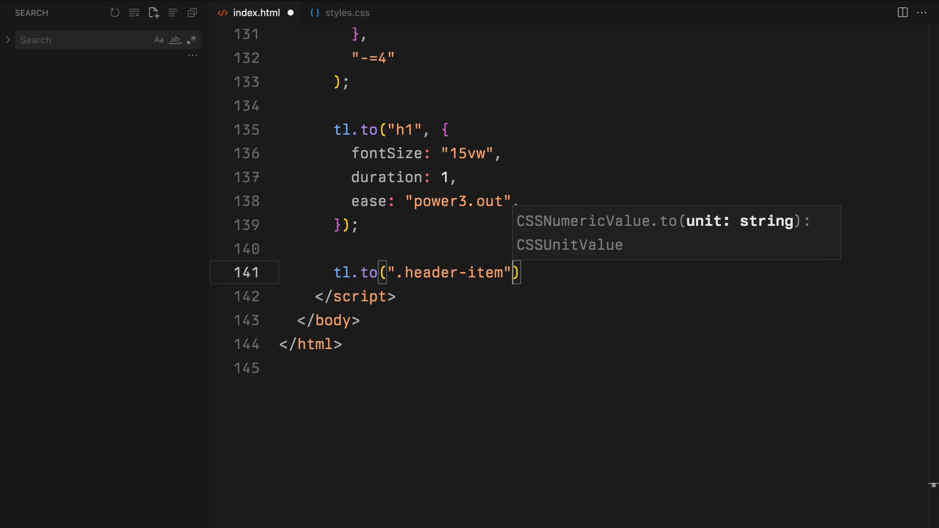
{"action": "type", "text": "clipPath: \"none\","}
{"action": "type", "text": "duration: 0.1,"}
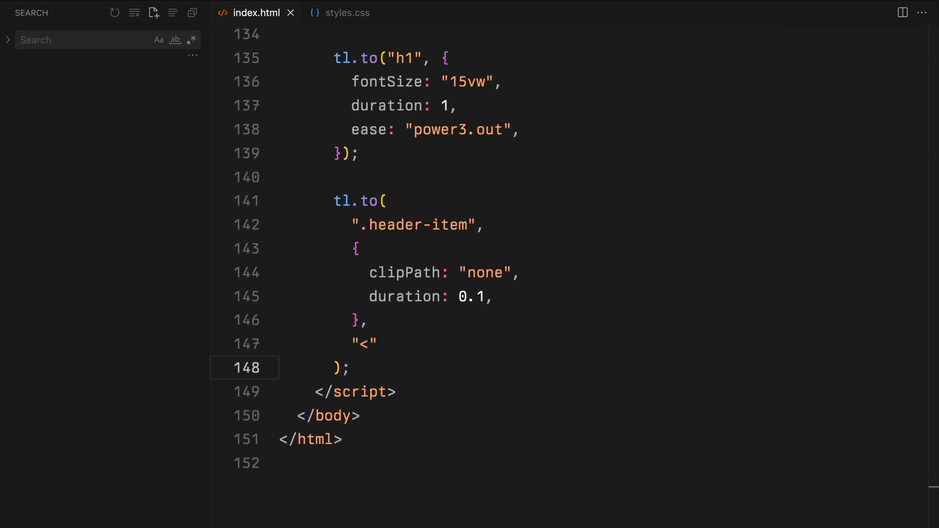
{"action": "type", "text": "tl"}
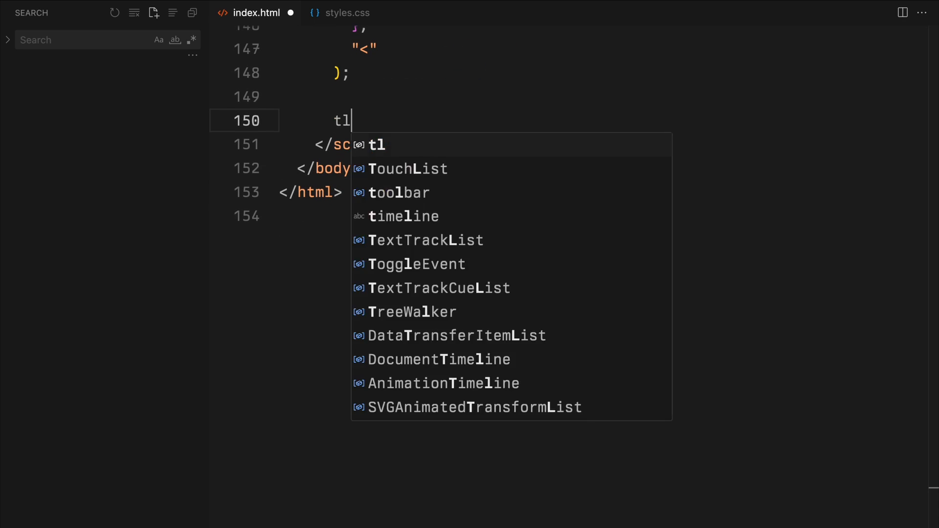
Step: Tween .block clipPath to polygon(0% 0%, 100% 0%, 100% 0%, 0% 0%) over 0.5s with random 0.5 stagger
{"action": "type", "text": ".to(\".bloc\")"}
{"action": "type", "text": "clipPath: \""}
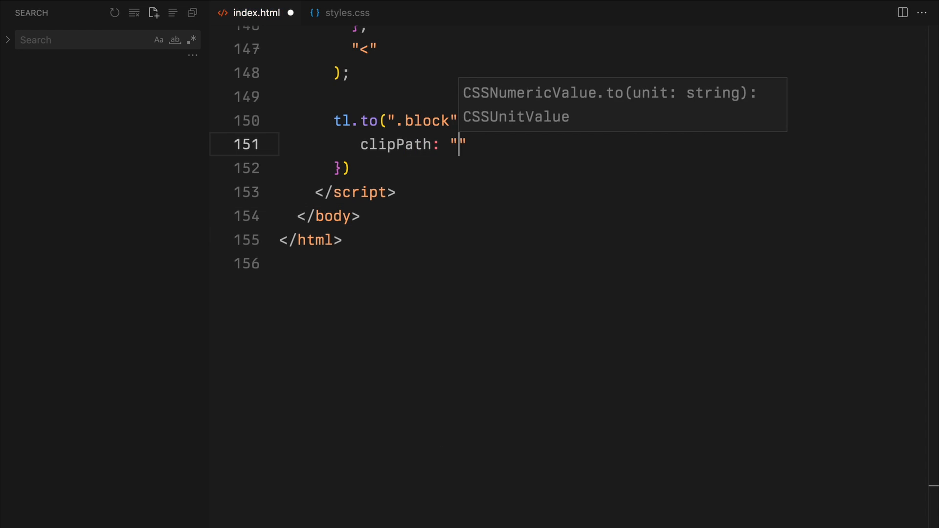
{"action": "type", "text": "polygon(0% 0%, 100% 0%, 100% 0%, 0% 0%)"}
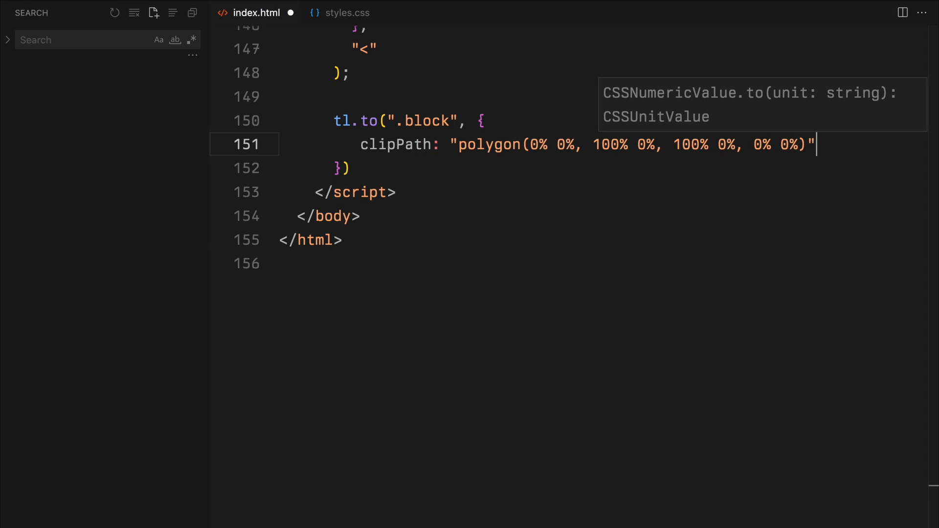
{"action": "type", "text": "duration: 0.5"}
{"action": "type", "text": "ease: \"power3.out"}
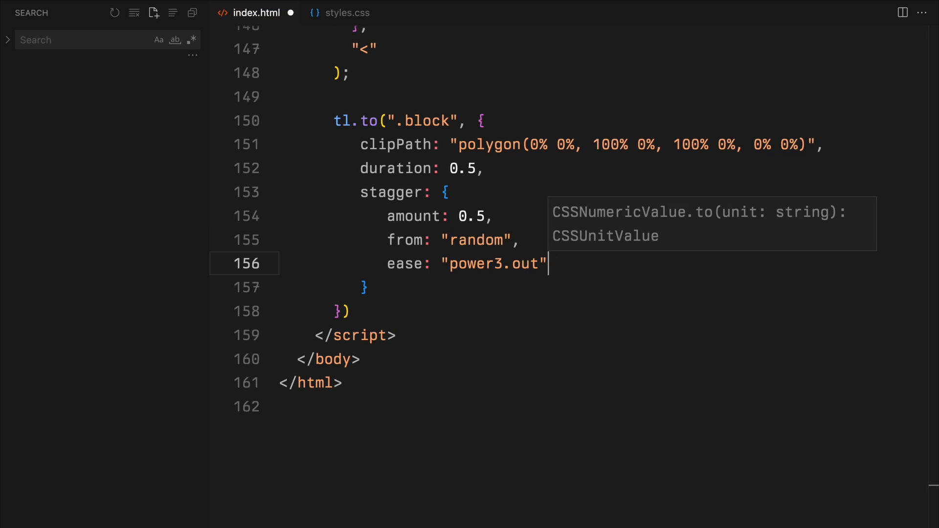
{"action": "type", "text": ", \"\""}
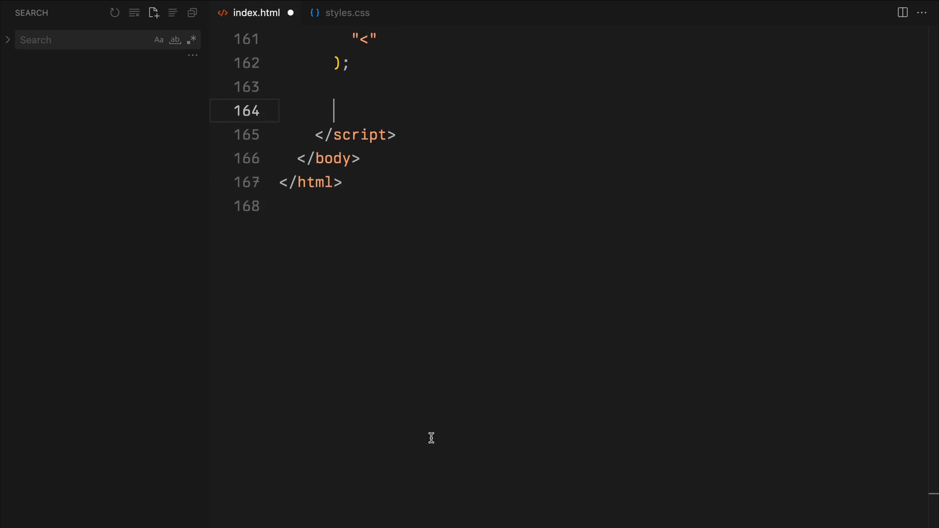
Step: Loop movements.forEach tweening `.h-${index + 1}` to y: move over 1s at "<", then start tl.from(".lo")
{"action": "type", "text": "movements.forEach"}
{"action": "type", "text": "tl.to(`"}
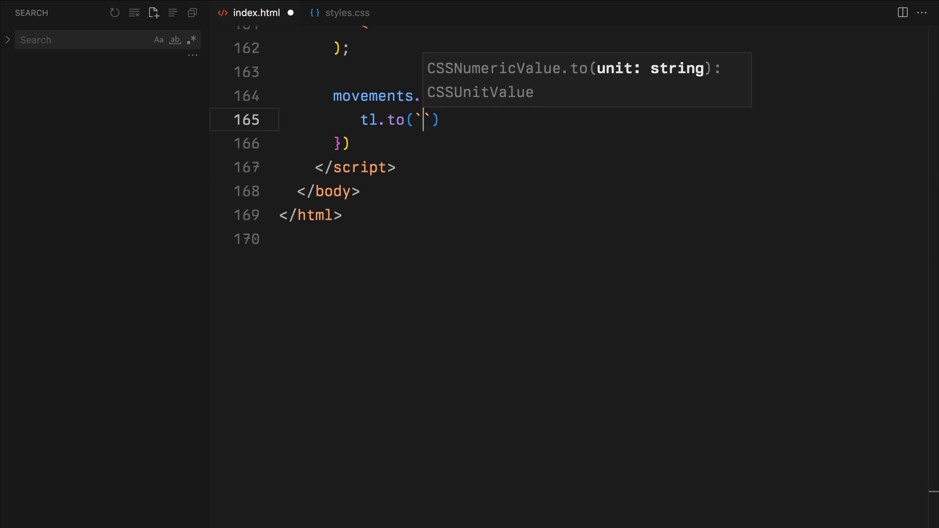
{"action": "type", "text": ".h-${index + 1}`,"}
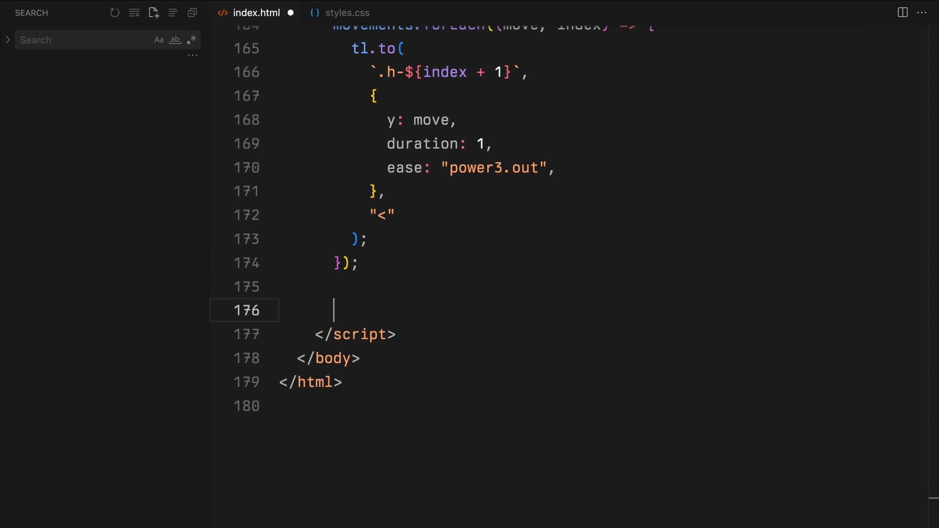
{"action": "type", "text": "tl.from(\".lo\")"}
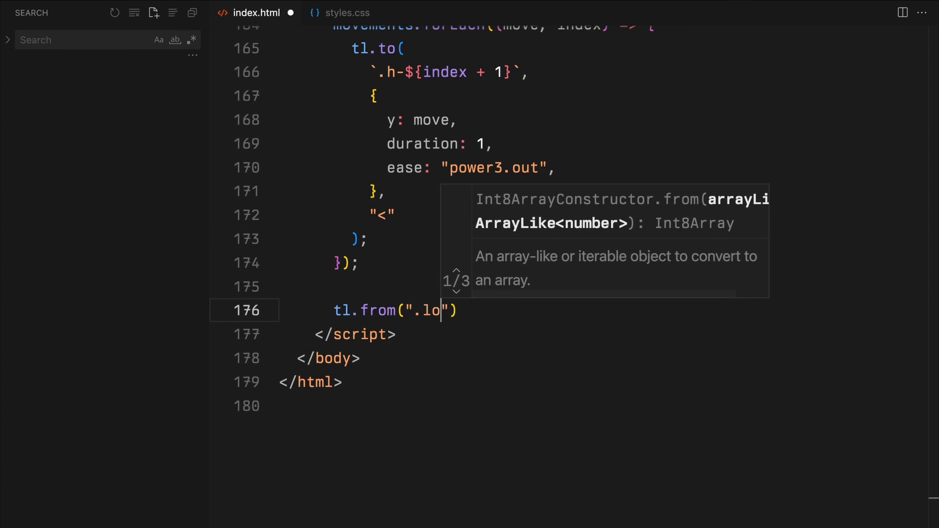